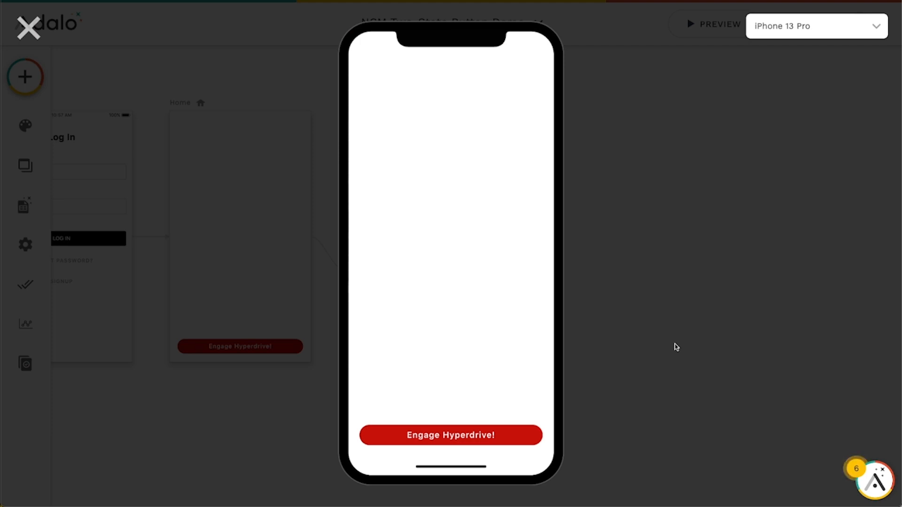
mouse_move(604, 321)
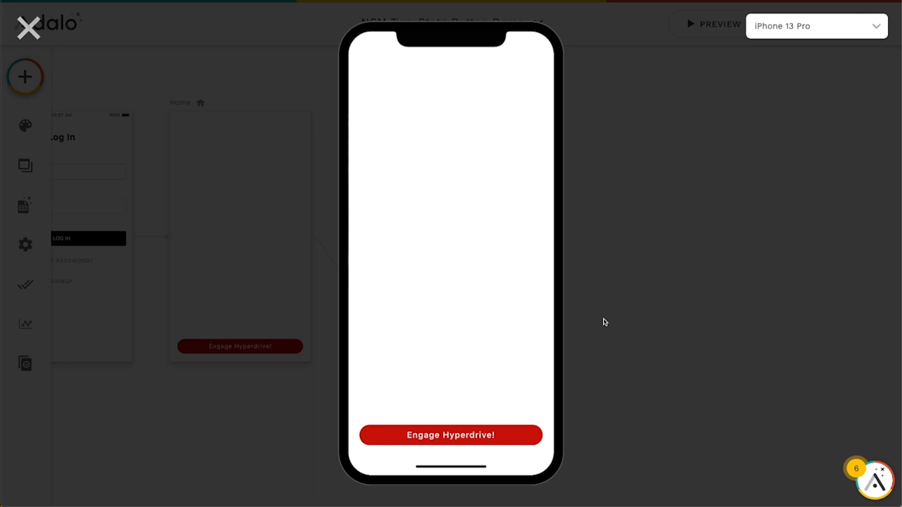
mouse_move(541, 343)
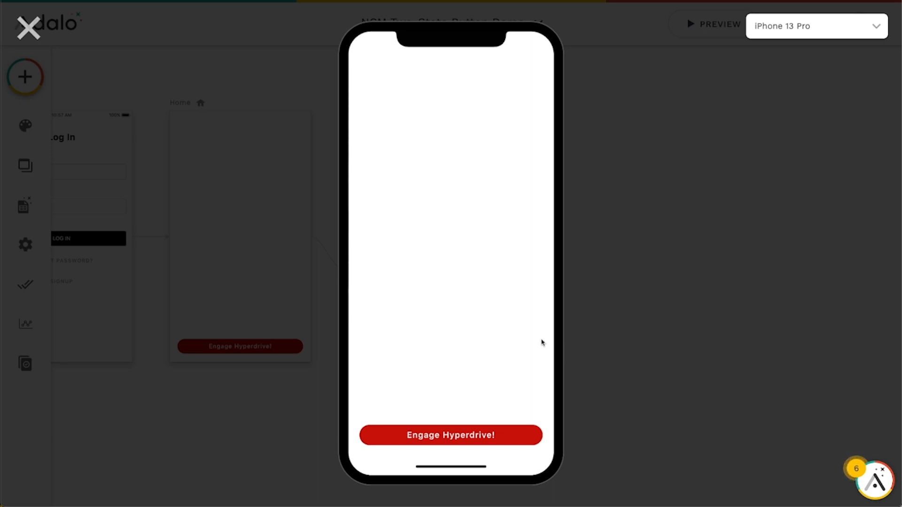
mouse_move(483, 343)
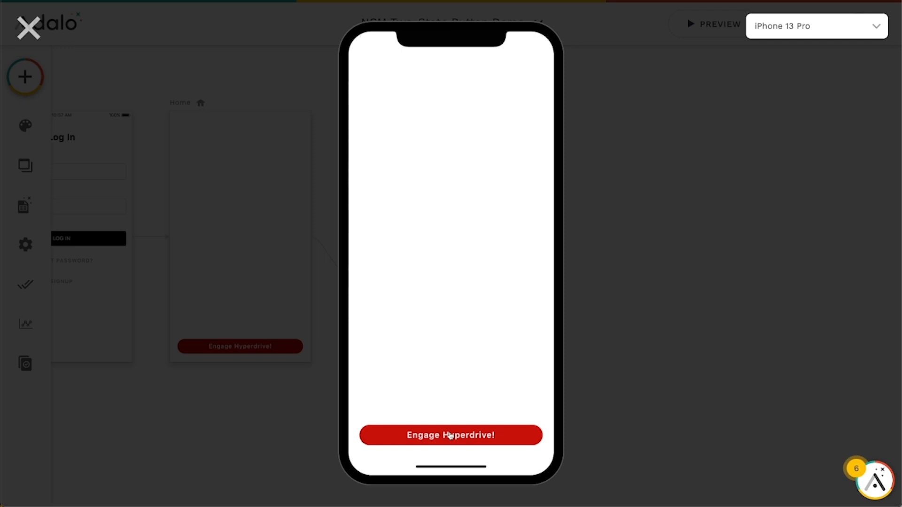
Toggle Engage Hyperdrive on, off and on again in the preview, then close it.
click(451, 435)
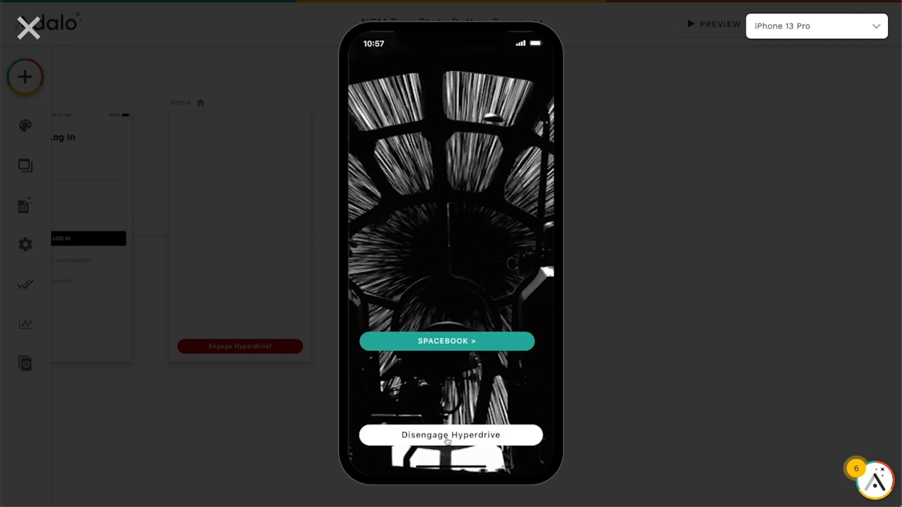
click(450, 435)
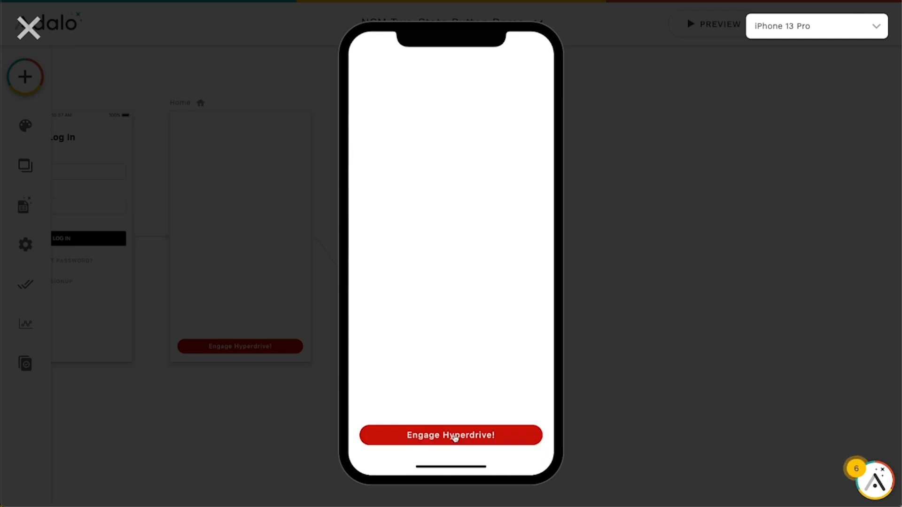
click(451, 435)
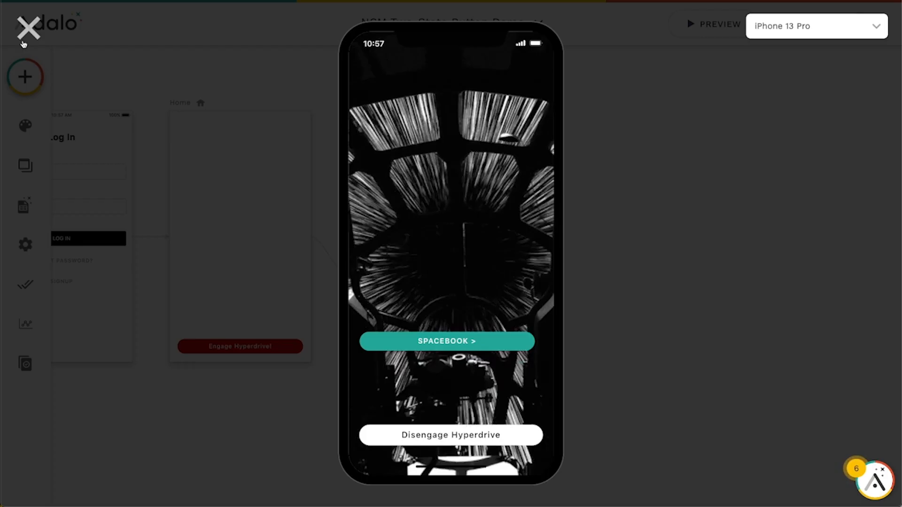
click(27, 29)
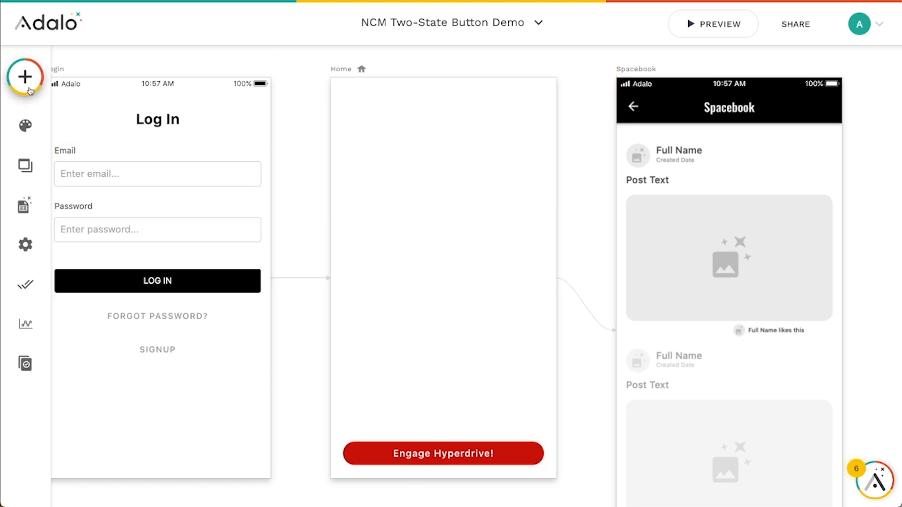
Search the component marketplace for 'two' and confirm Two-State Button is purchased.
click(25, 76)
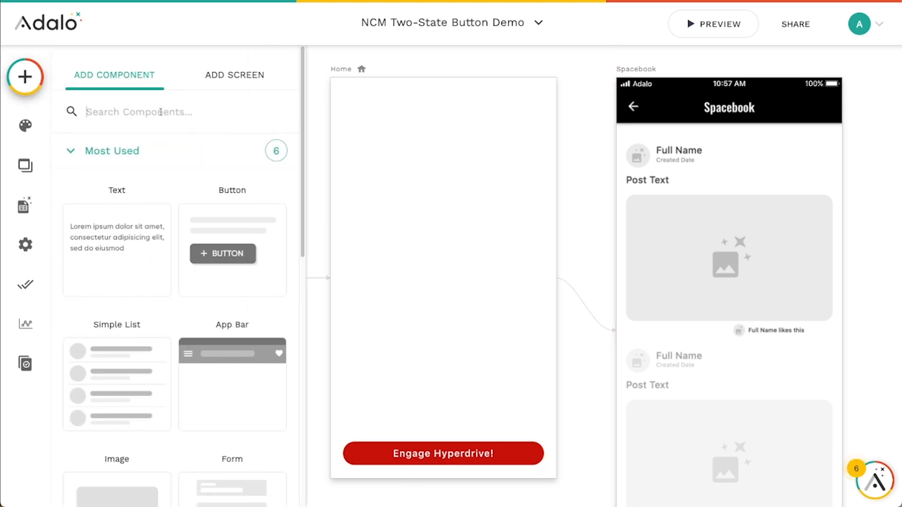
text(two)
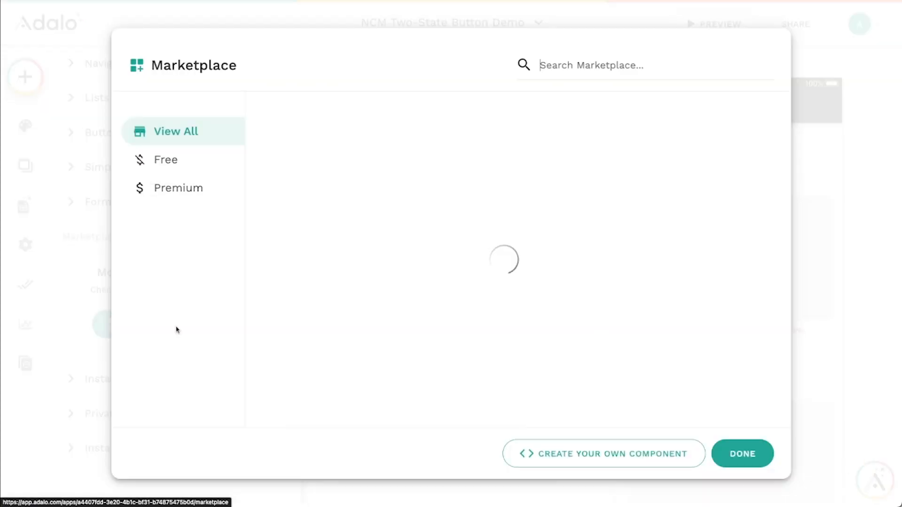
text(two)
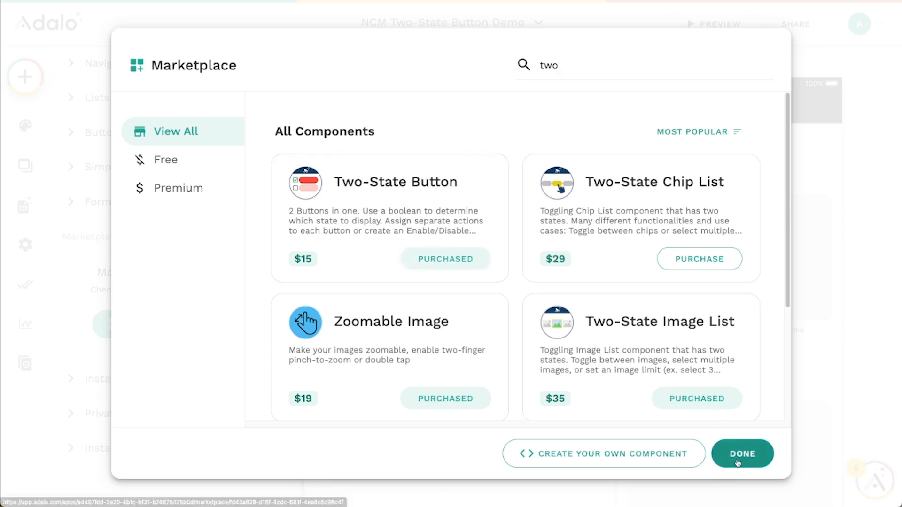
click(741, 453)
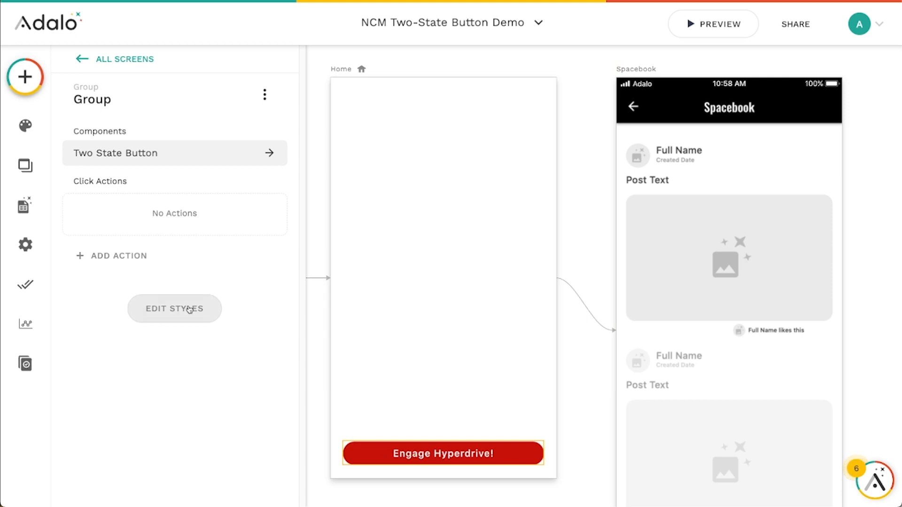
Review the Two State Button's properties, then view the Users collection's Hyperdrive Engaged? field.
click(175, 309)
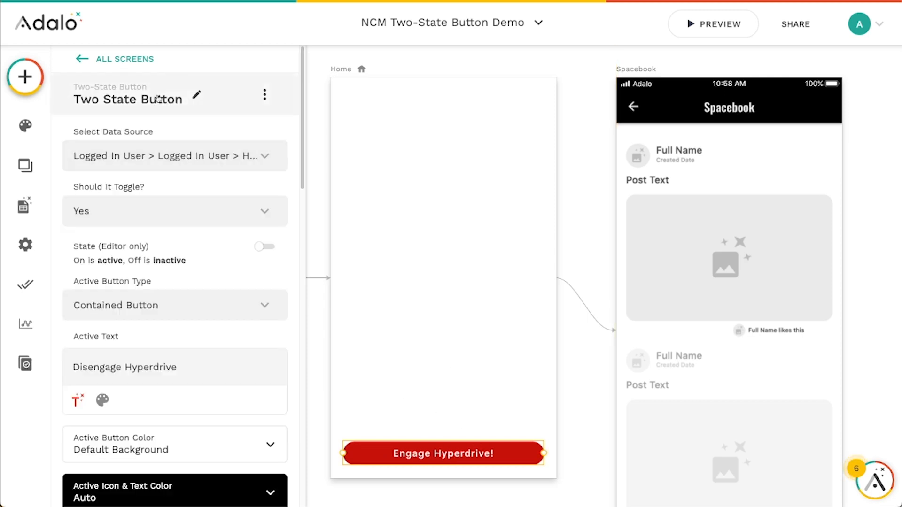
scroll(down, 3)
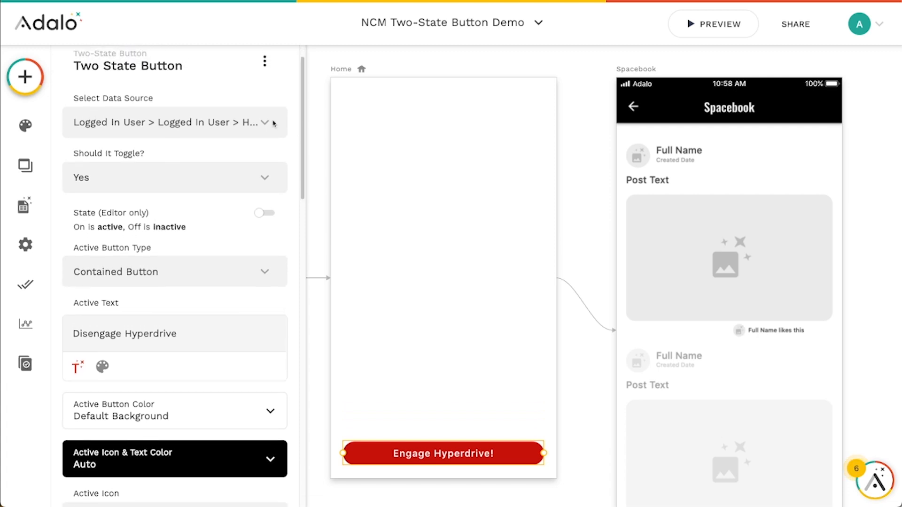
mouse_move(172, 122)
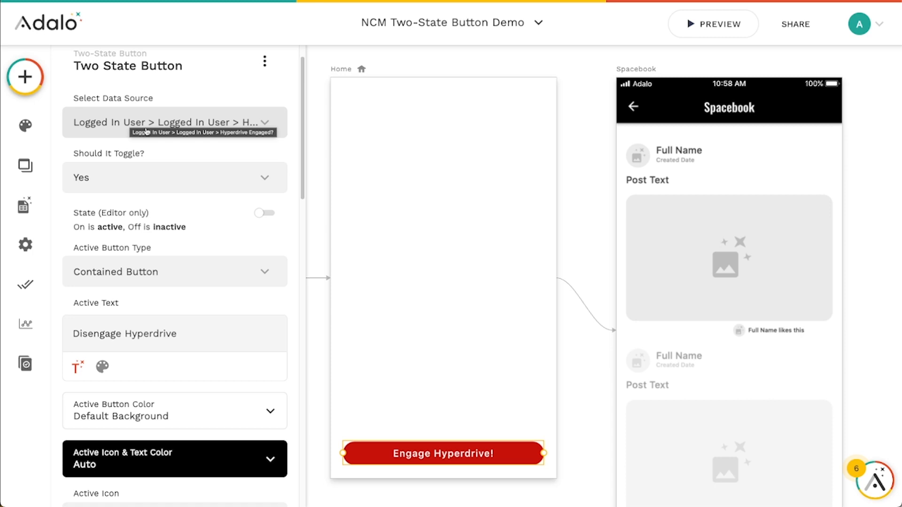
click(25, 205)
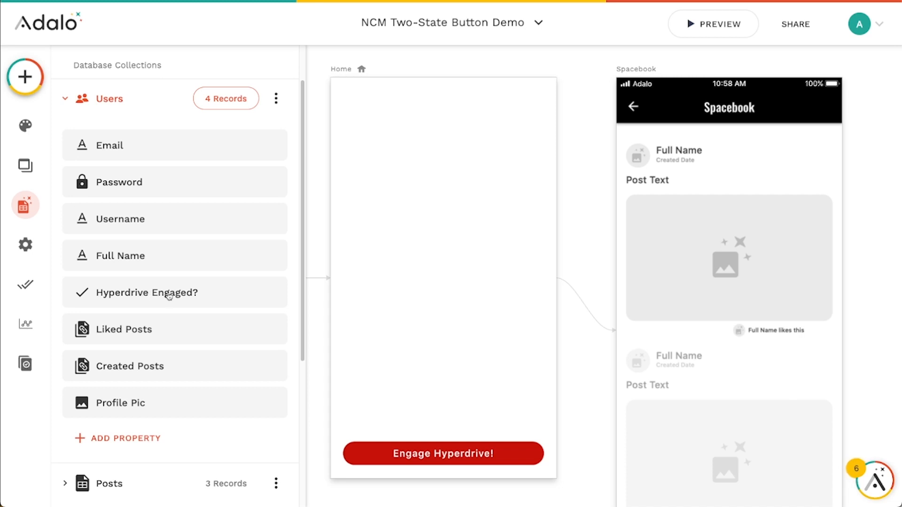
Reselect the Two State Button and verify its source is Logged In User > Hyperdrive Engaged?
click(443, 453)
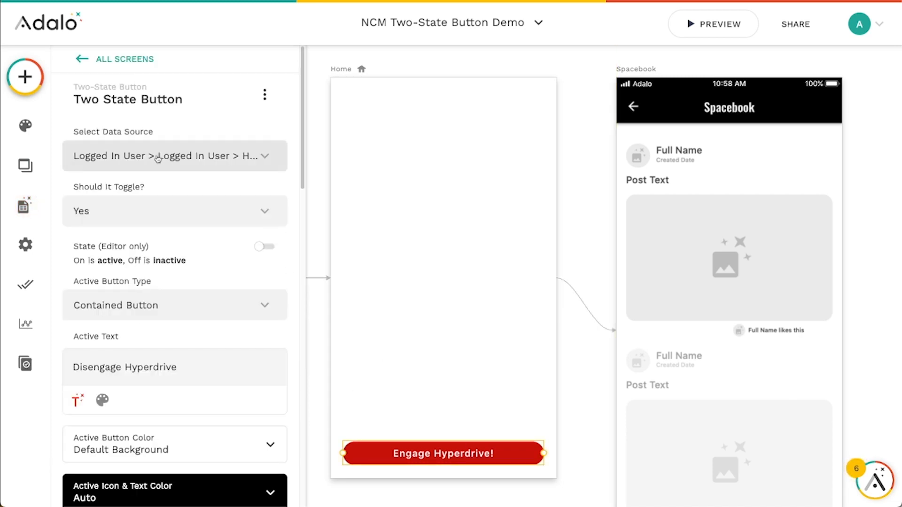
click(174, 156)
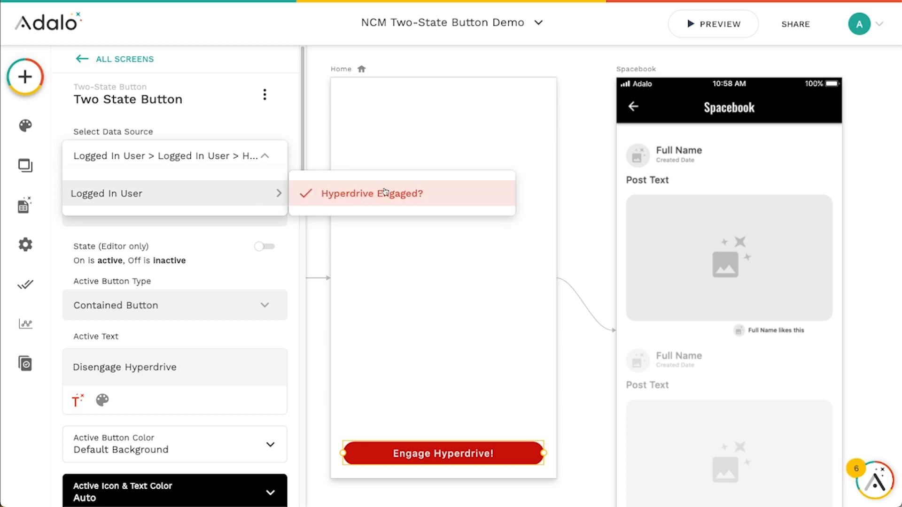
mouse_move(409, 194)
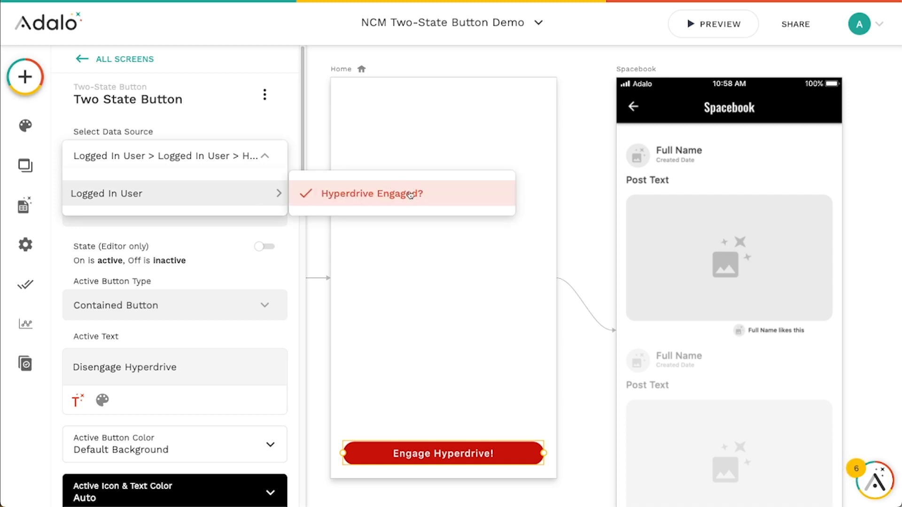
mouse_move(366, 194)
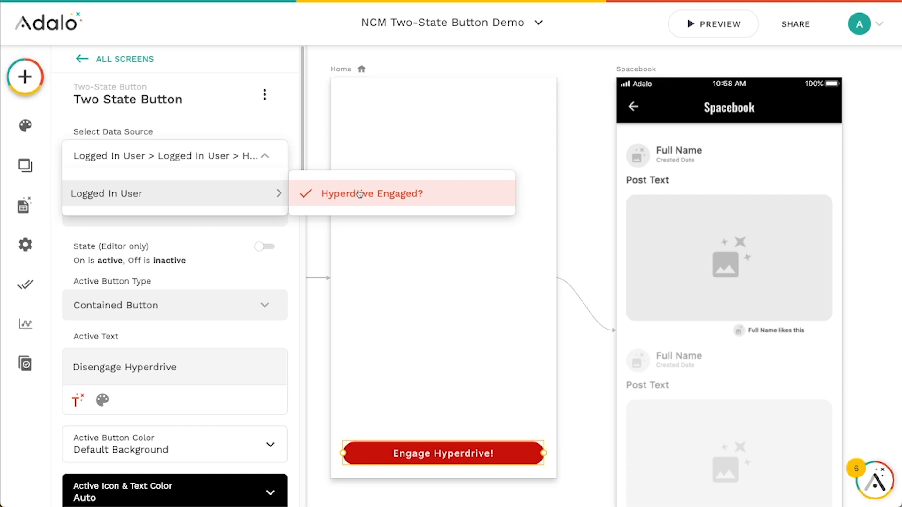
mouse_move(294, 152)
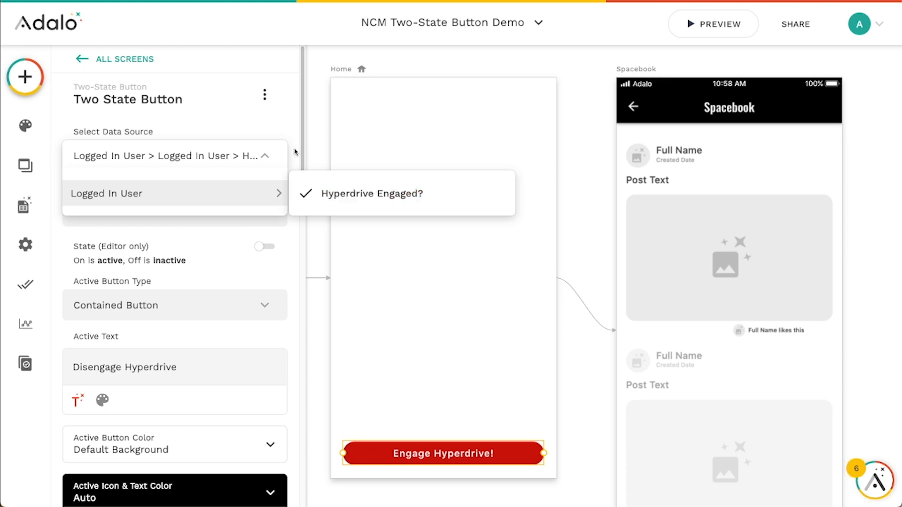
click(373, 193)
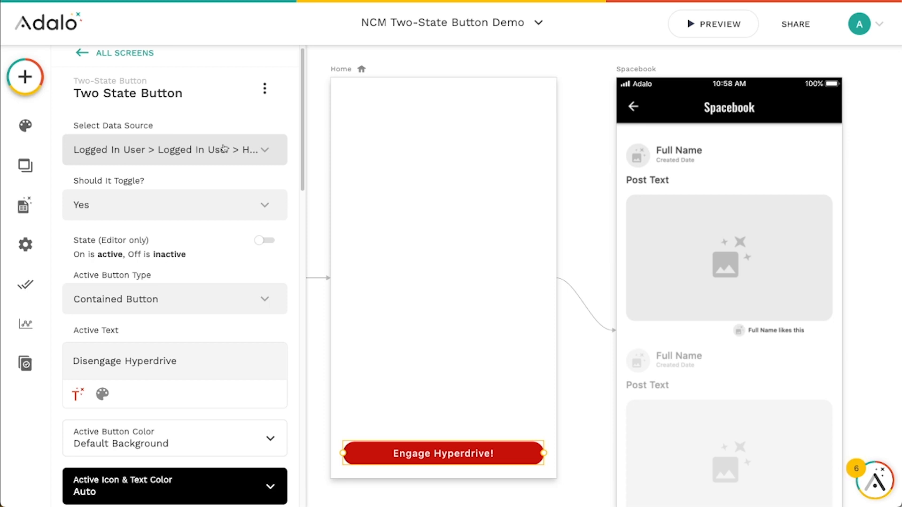
mouse_move(292, 162)
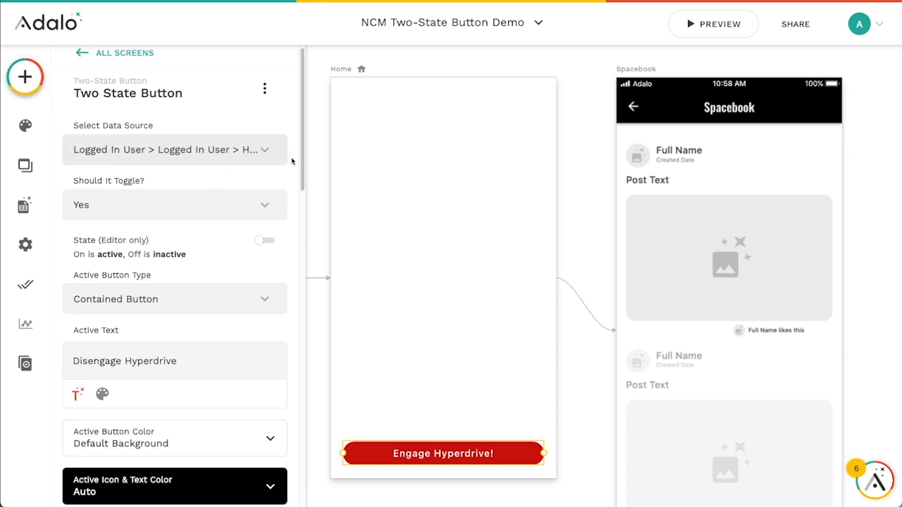
scroll(down, 3)
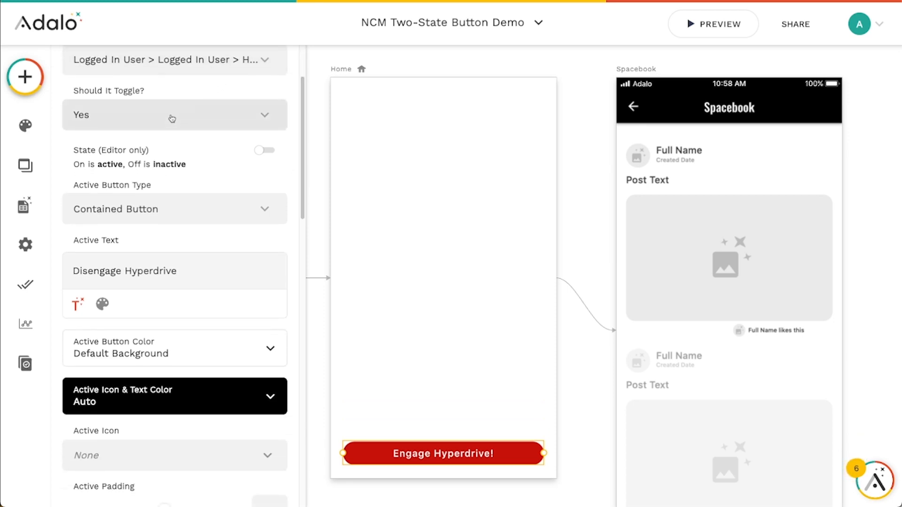
mouse_move(172, 119)
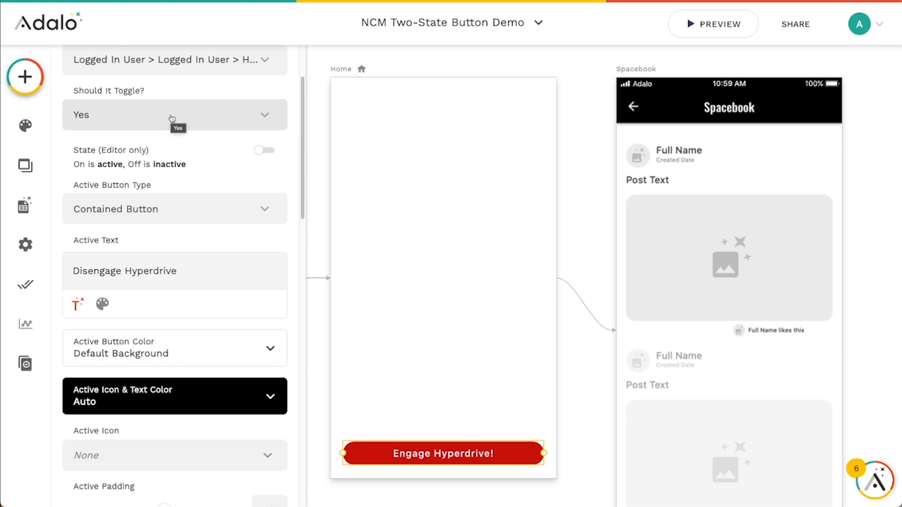
mouse_move(168, 90)
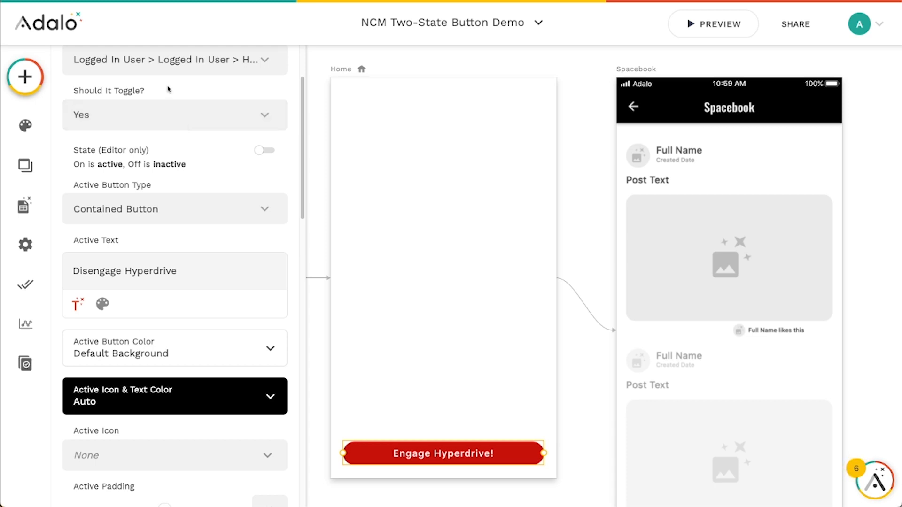
mouse_move(287, 158)
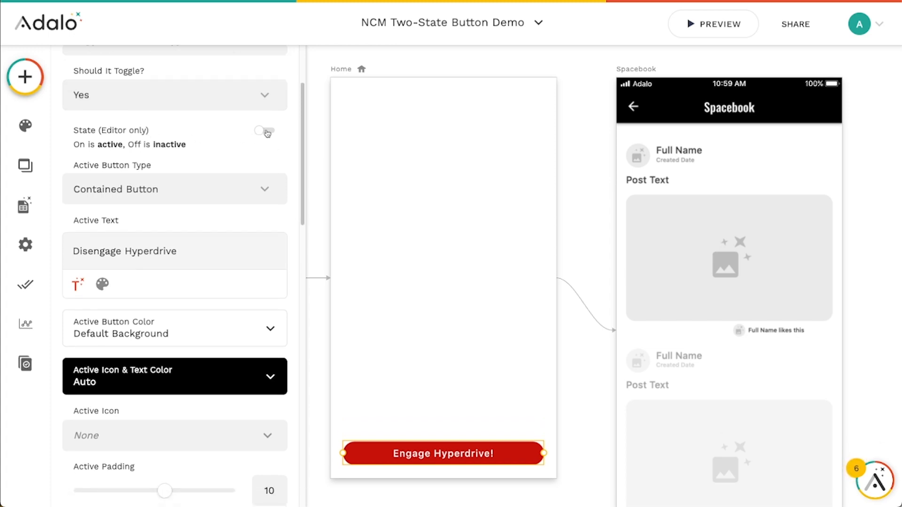
click(265, 131)
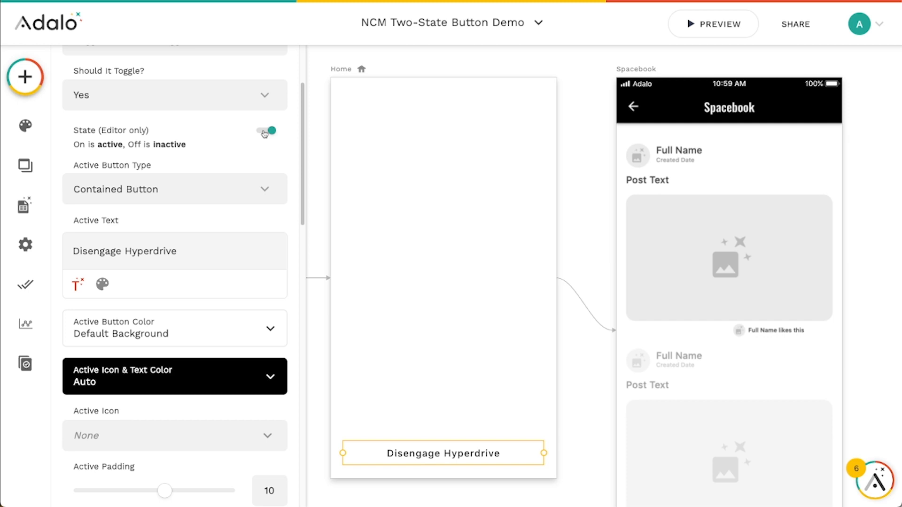
click(264, 130)
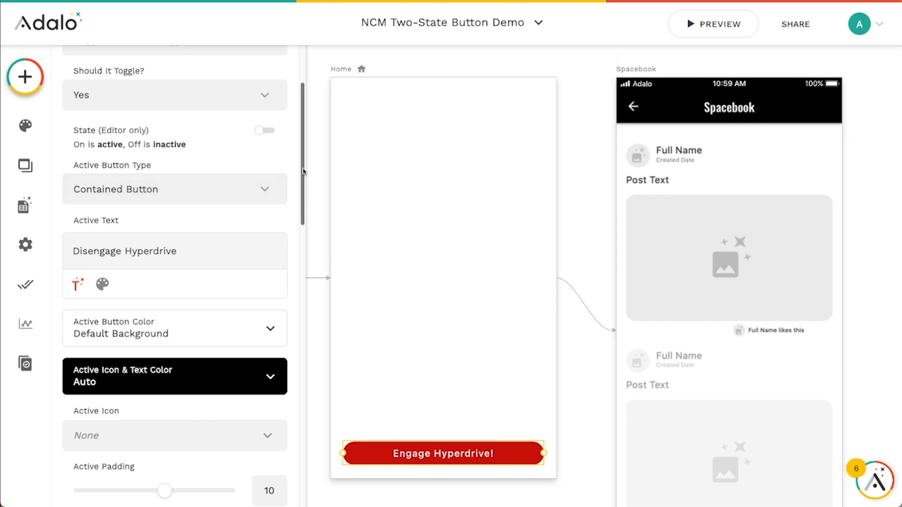
scroll(down, 3)
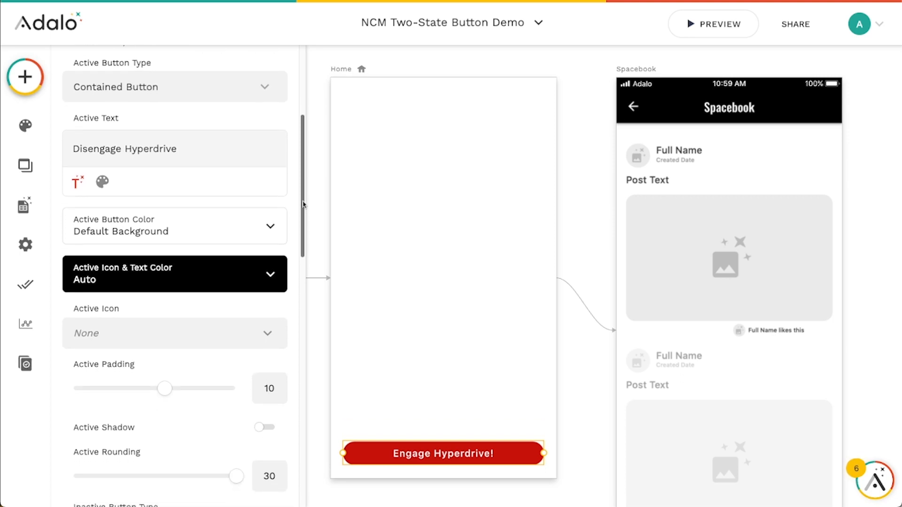
scroll(up, 3)
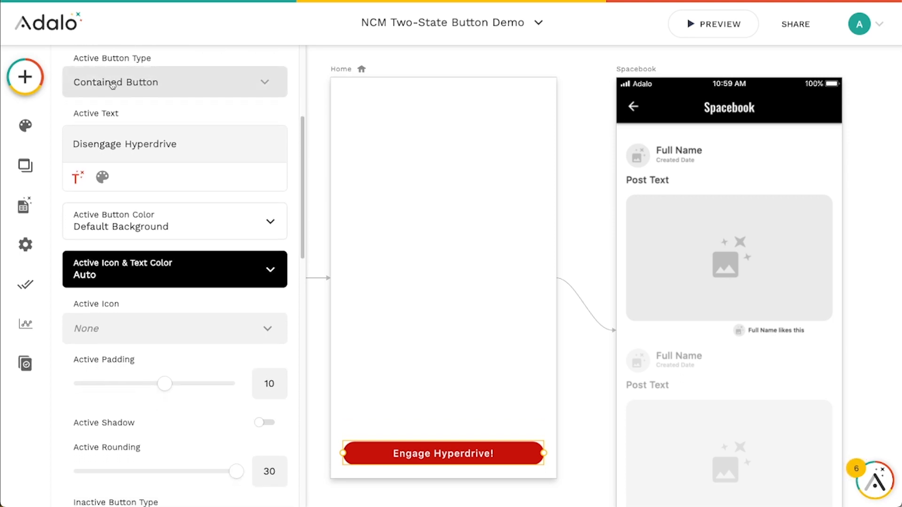
click(174, 82)
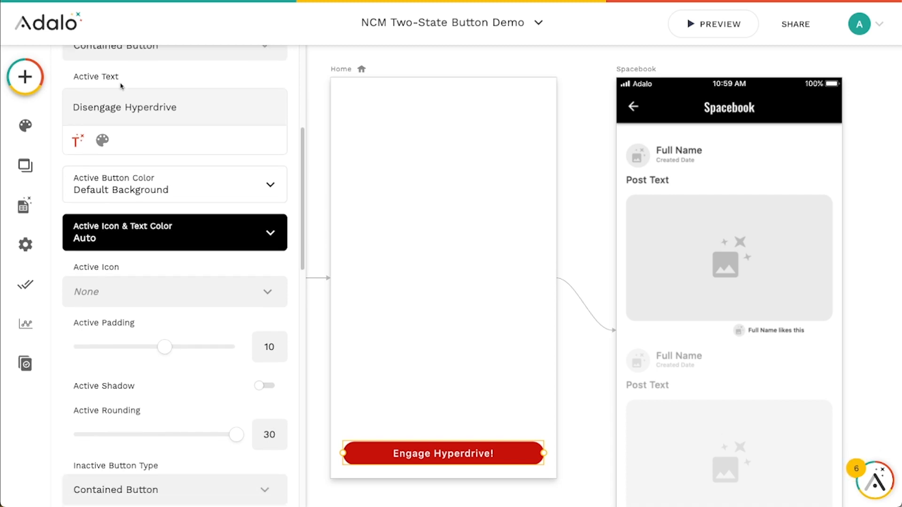
mouse_move(407, 456)
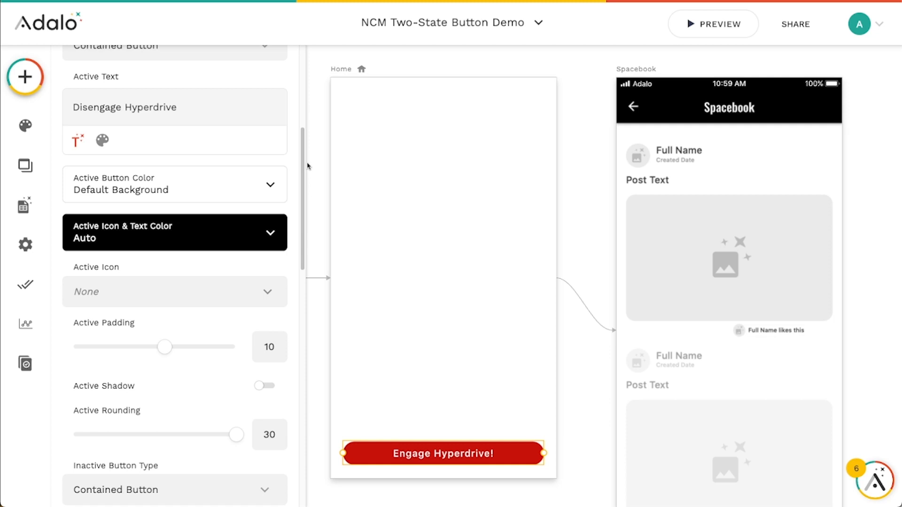
click(264, 108)
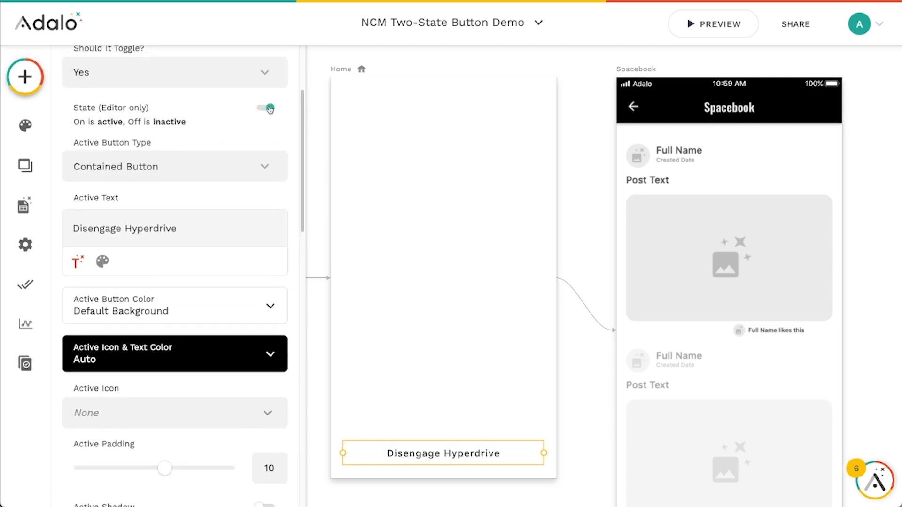
click(265, 107)
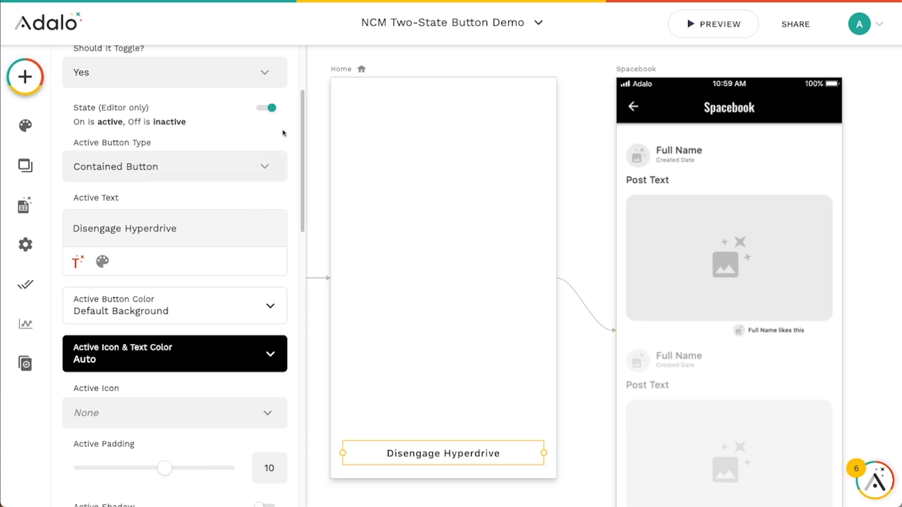
click(265, 107)
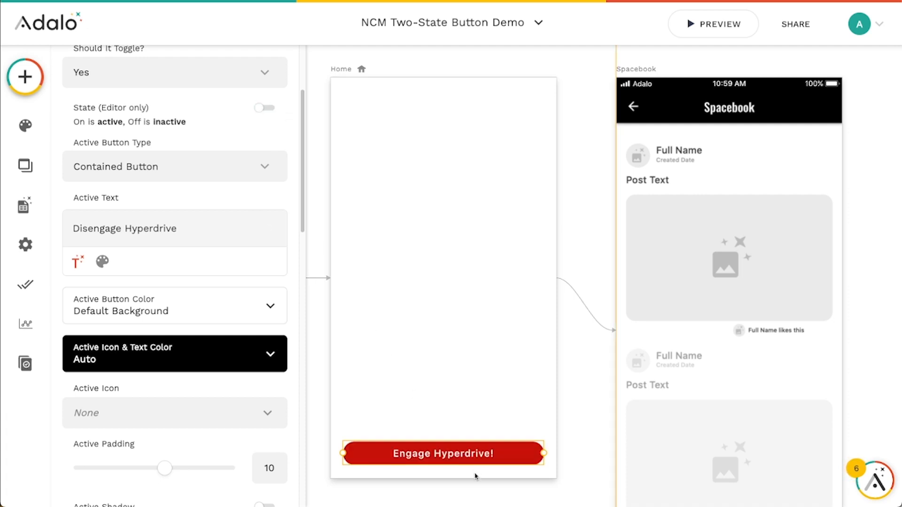
mouse_move(271, 213)
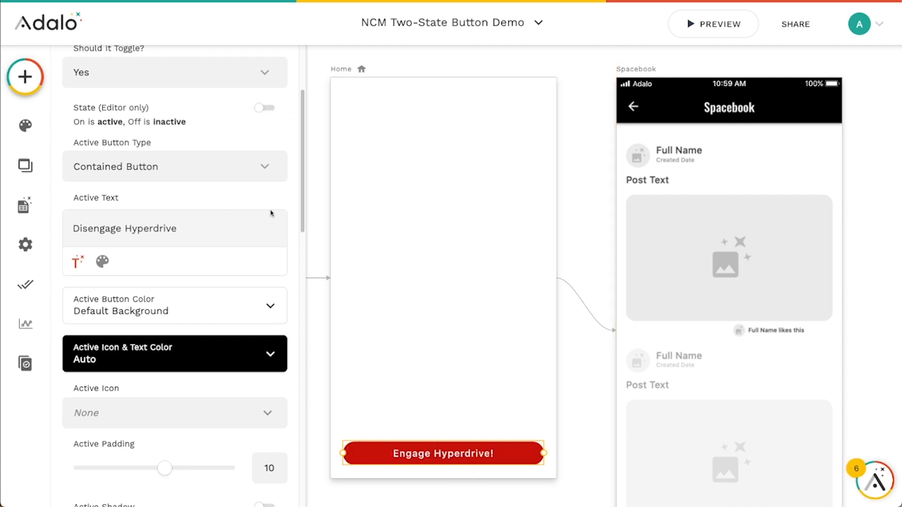
scroll(down, 3)
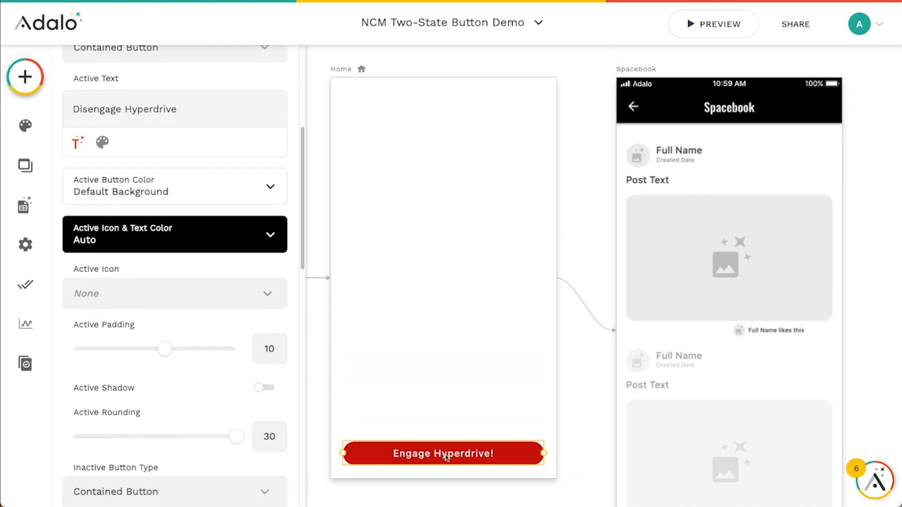
scroll(up, 3)
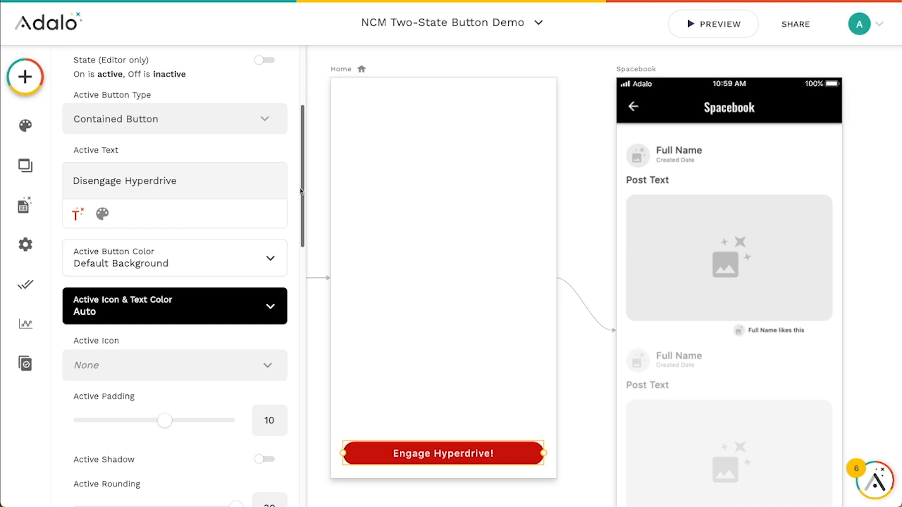
scroll(down, 3)
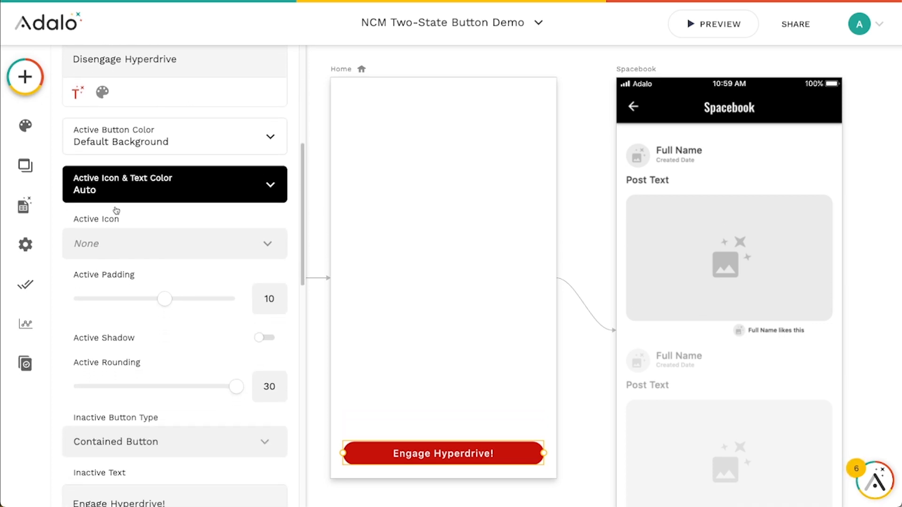
scroll(down, 3)
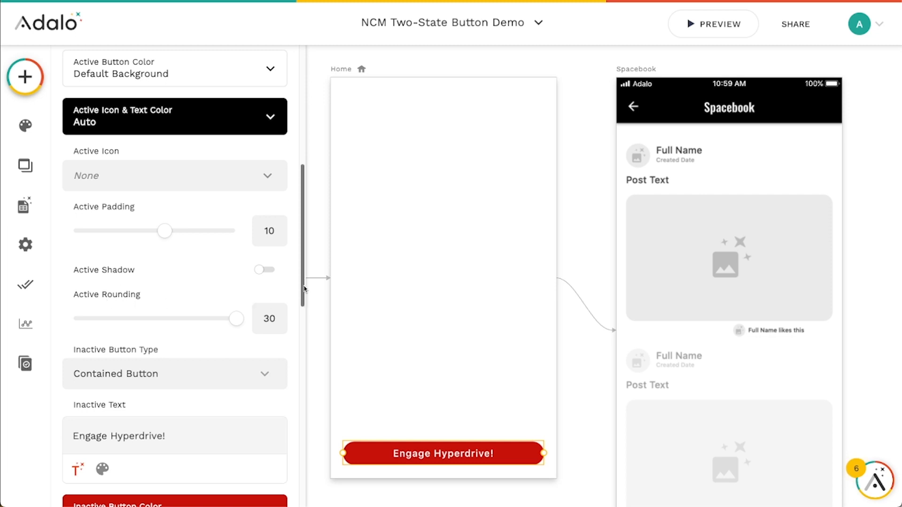
scroll(down, 3)
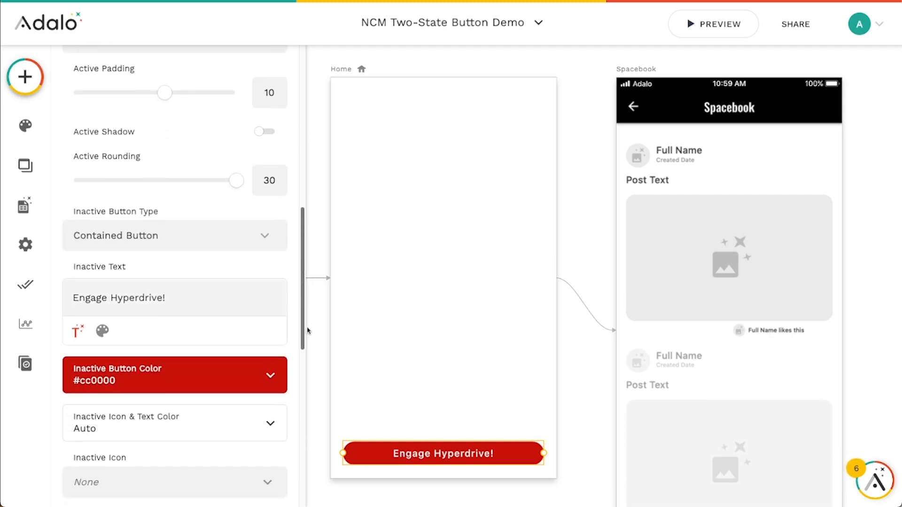
scroll(down, 3)
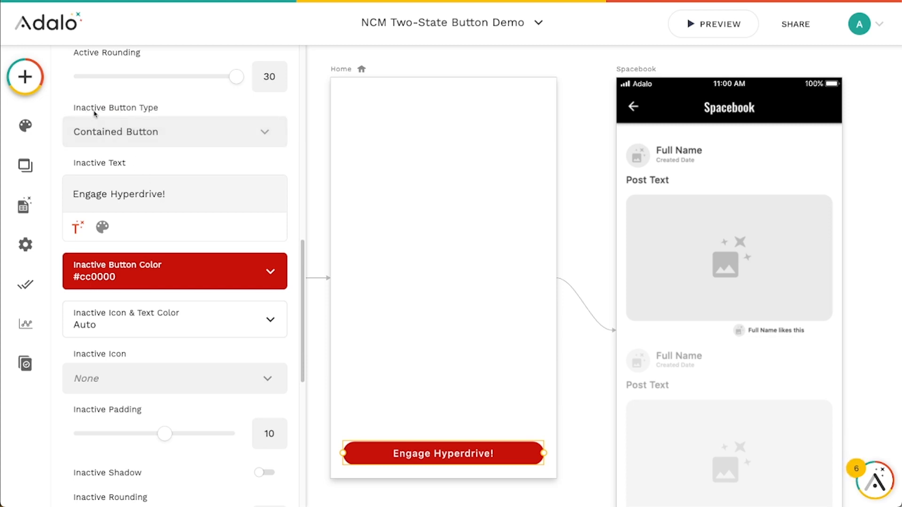
mouse_move(102, 167)
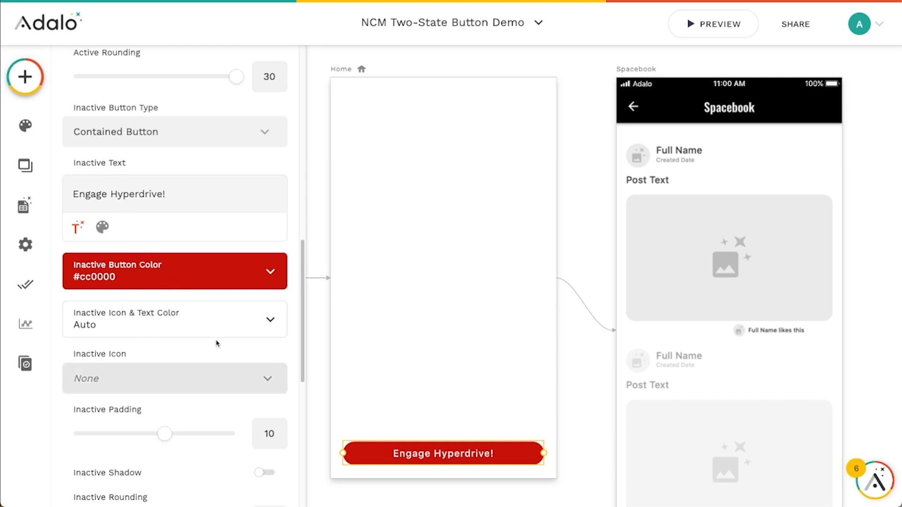
scroll(down, 3)
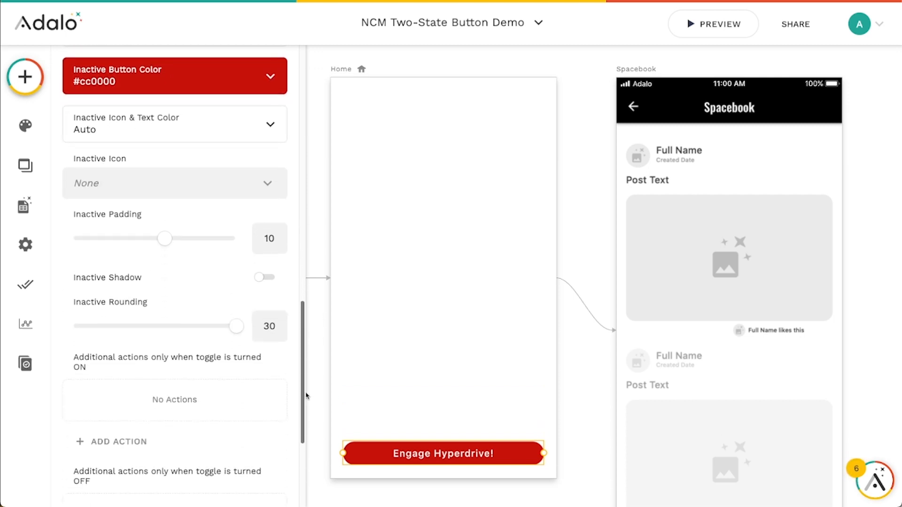
mouse_move(302, 341)
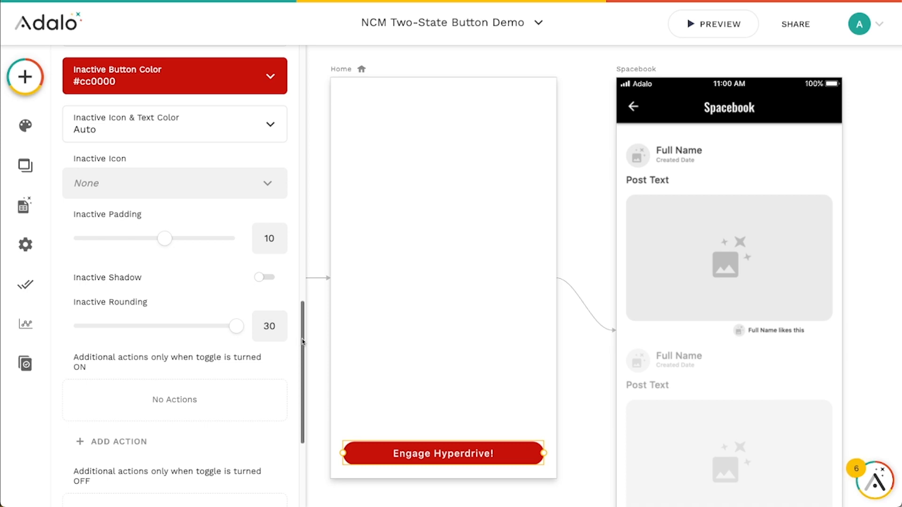
scroll(down, 3)
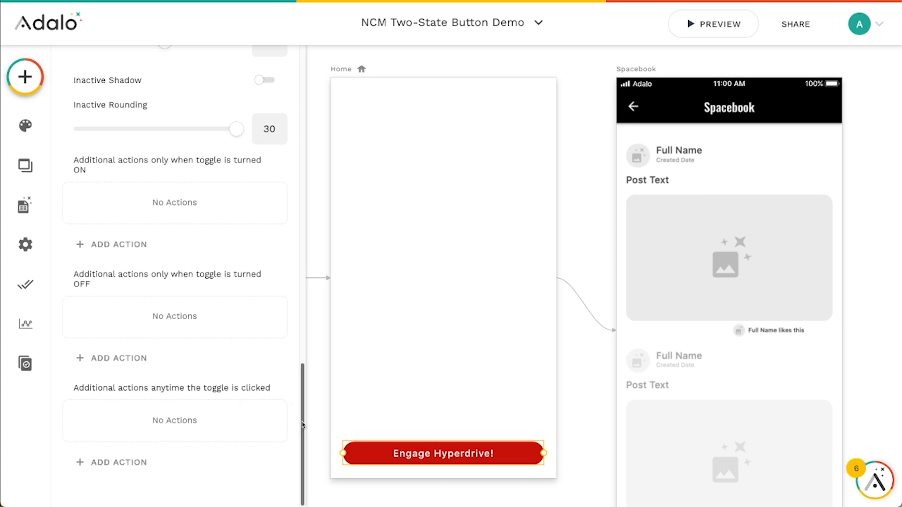
mouse_move(217, 244)
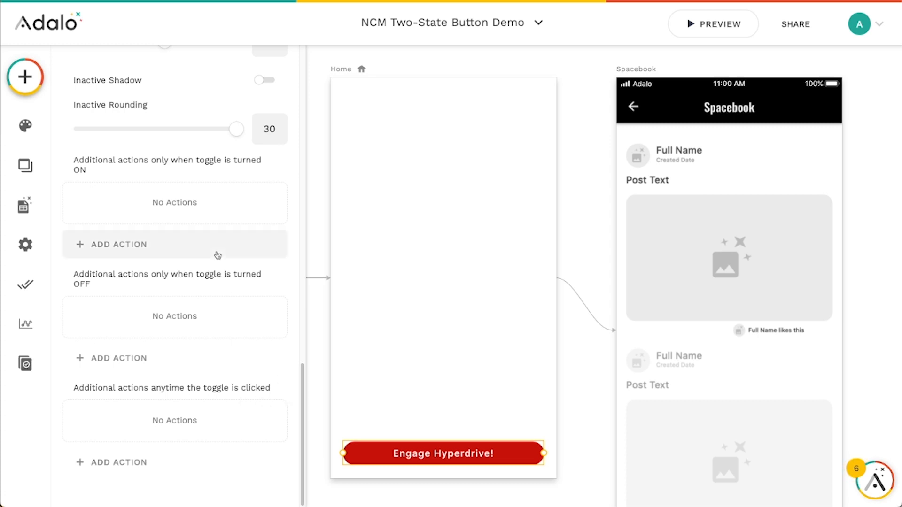
mouse_move(188, 223)
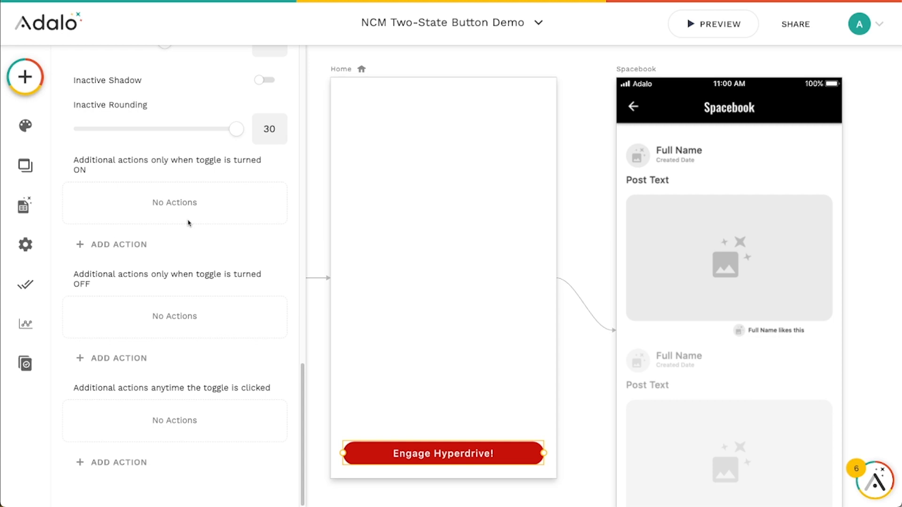
mouse_move(193, 217)
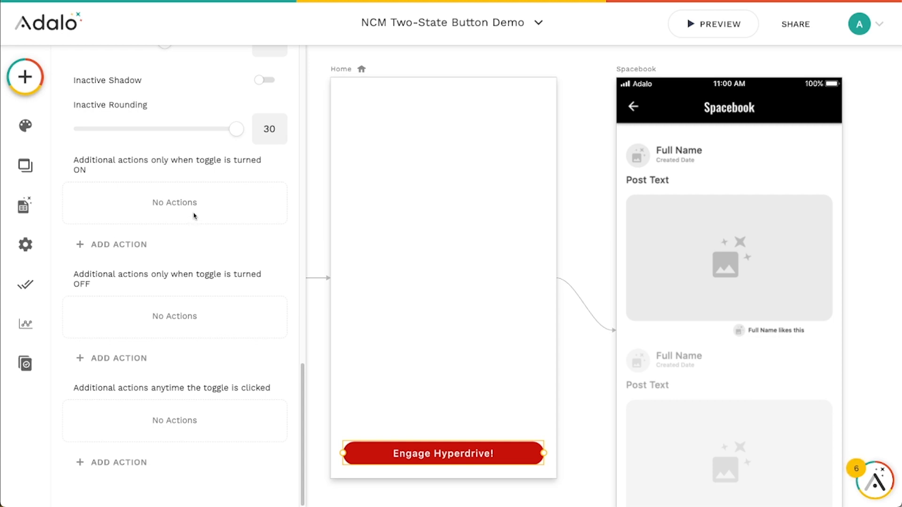
mouse_move(157, 173)
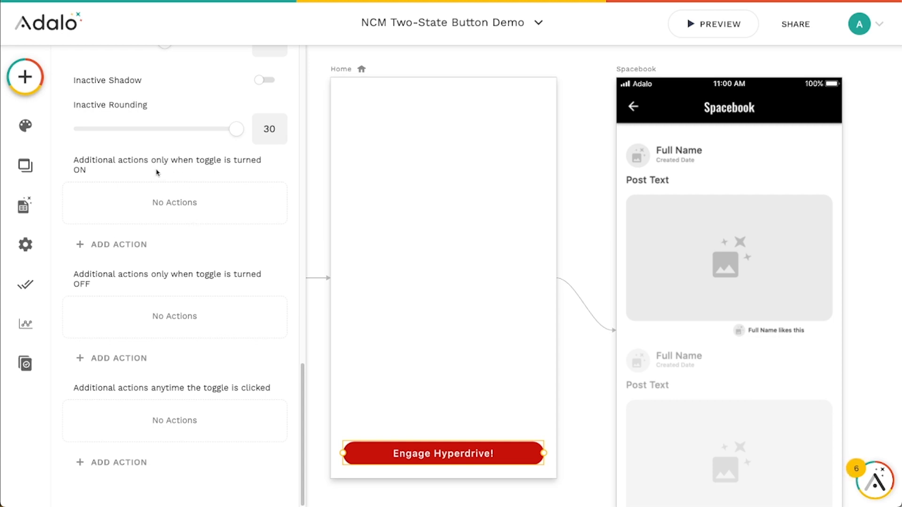
mouse_move(82, 179)
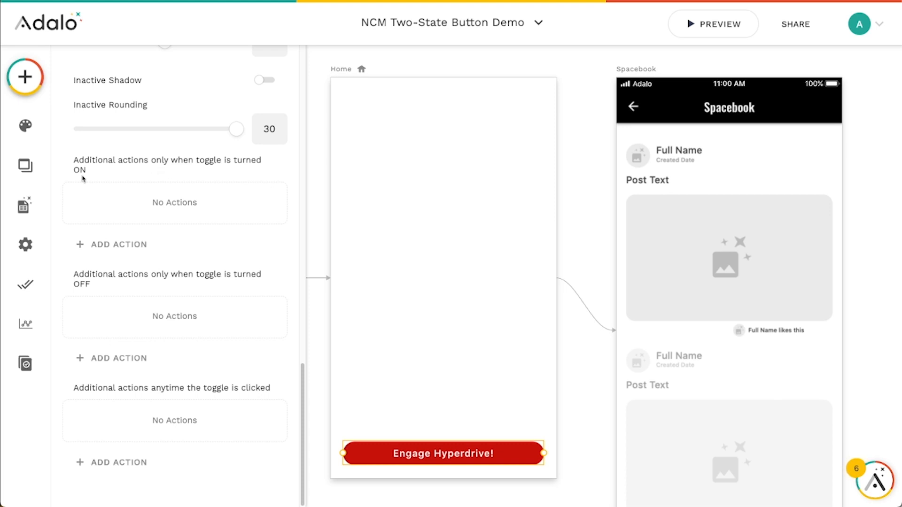
mouse_move(123, 351)
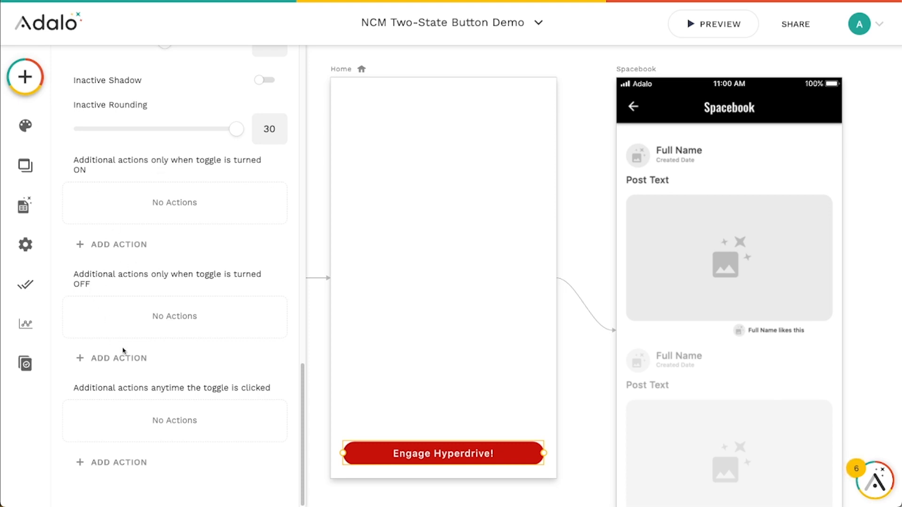
mouse_move(176, 438)
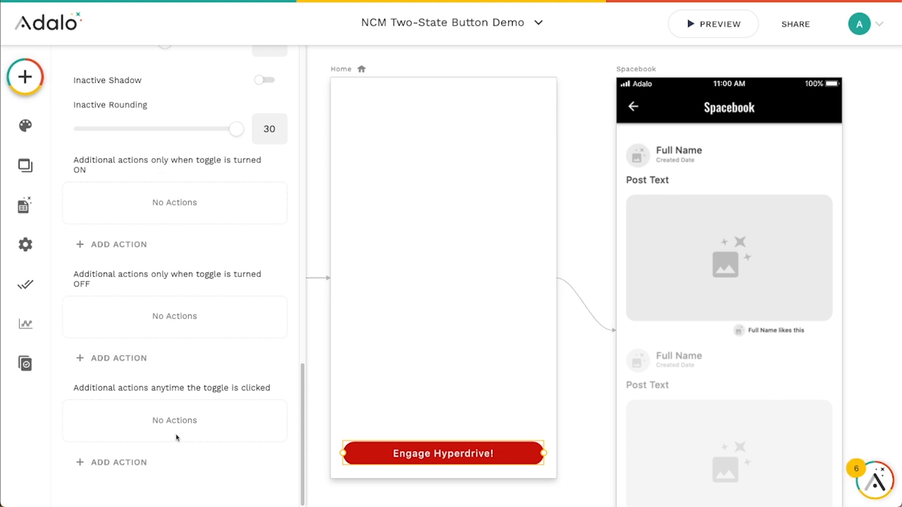
mouse_move(436, 454)
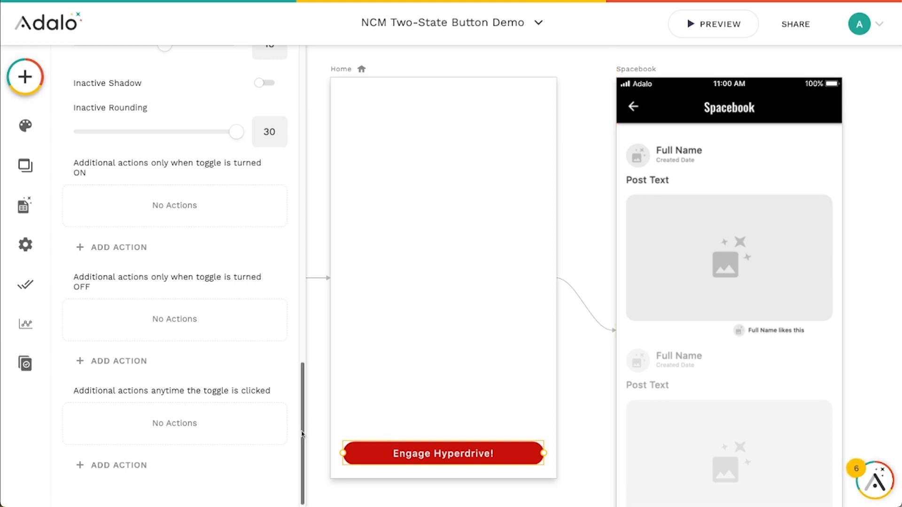
Scroll back up through the hyperdrive button's additional action settings.
scroll(up, 3)
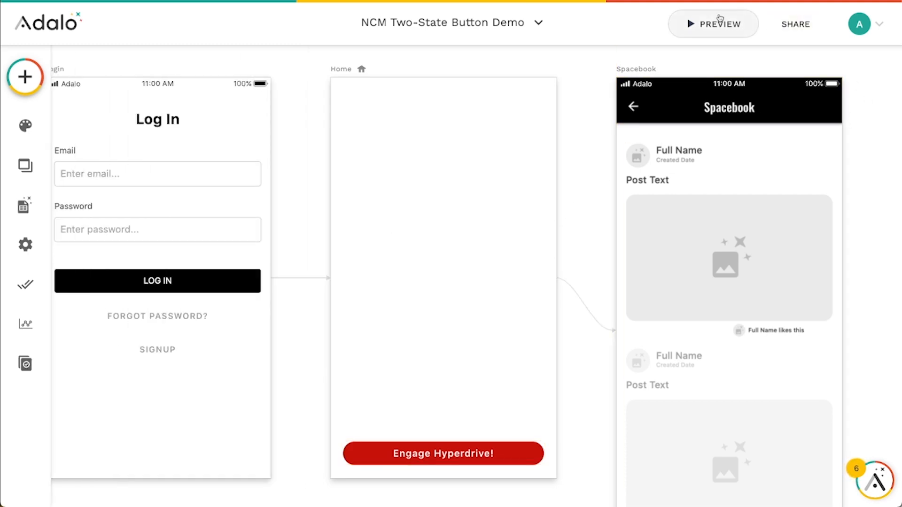
Preview the app, browse the Spacebook feed of Chewbacca, Han Solo and Stormtrooper posts, then exit.
click(712, 24)
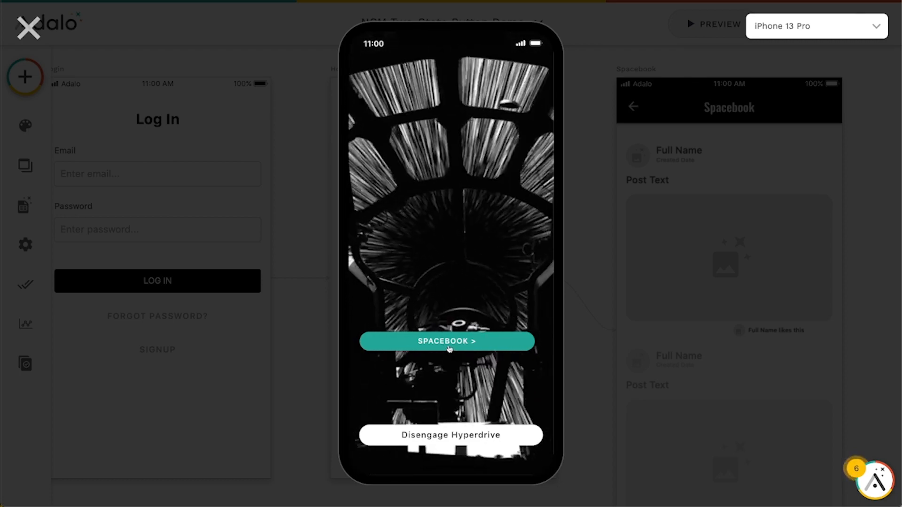
click(446, 341)
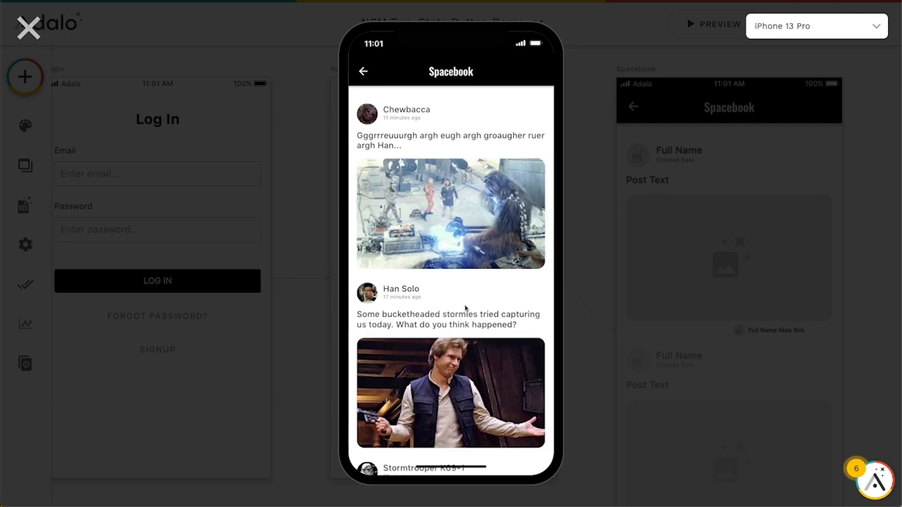
scroll(down, 3)
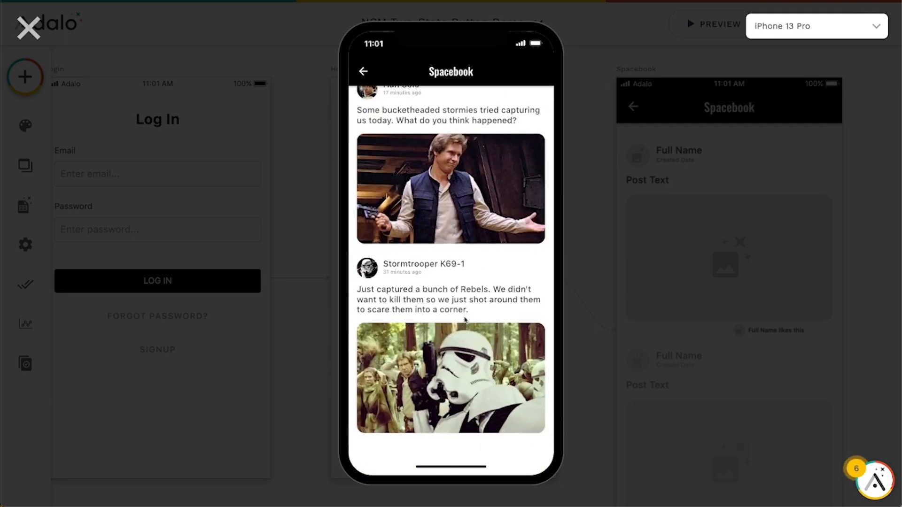
scroll(up, 3)
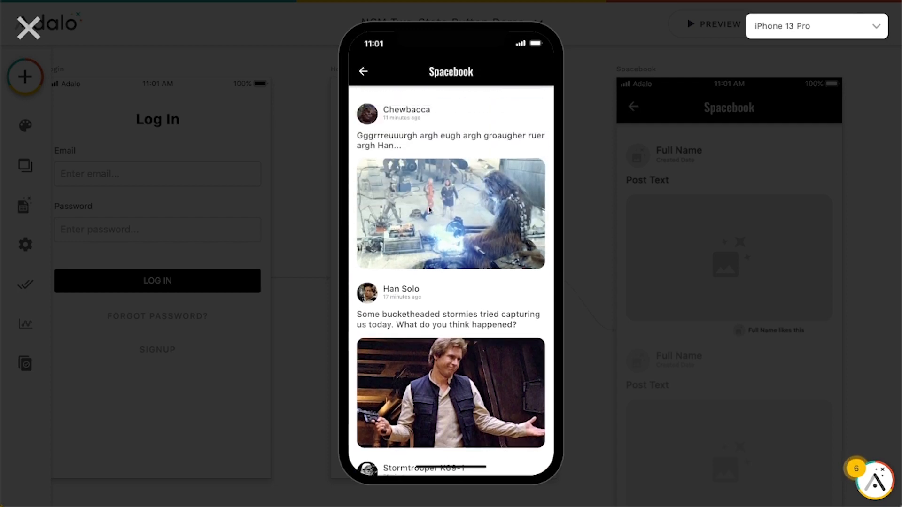
mouse_move(406, 133)
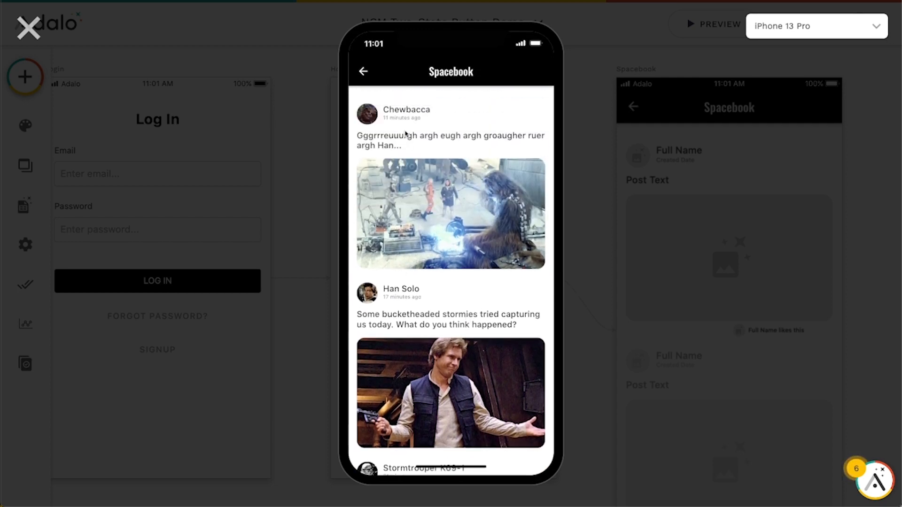
click(27, 27)
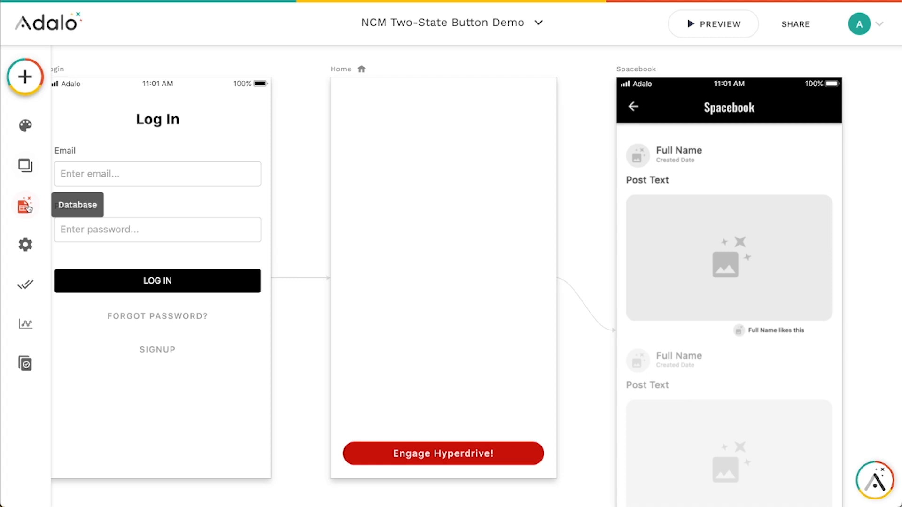
click(25, 204)
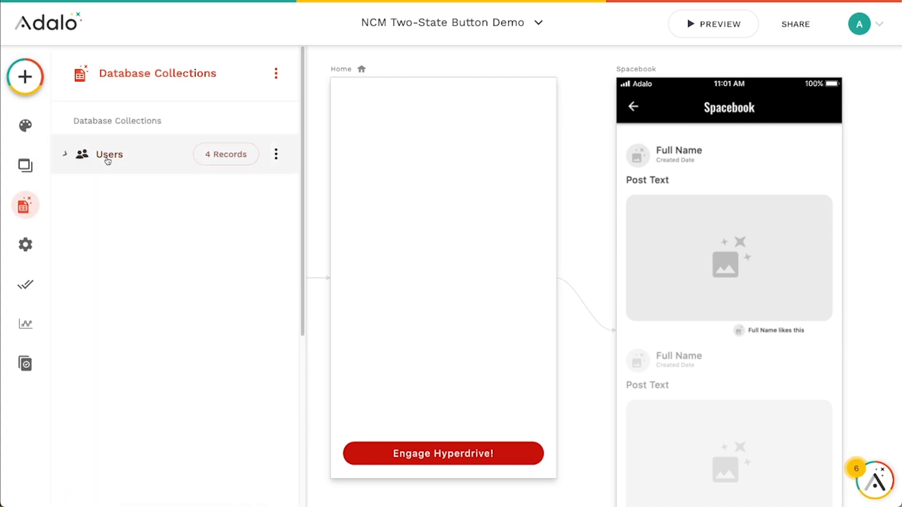
click(108, 194)
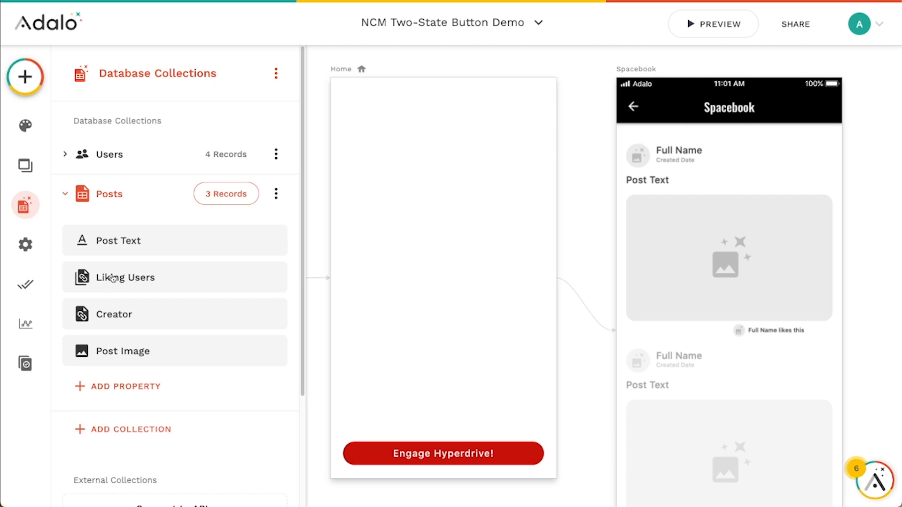
mouse_move(131, 282)
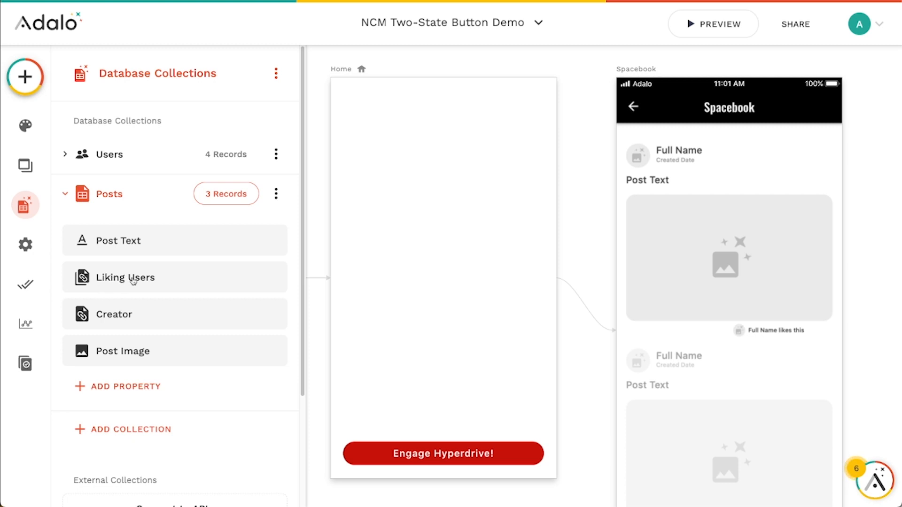
mouse_move(101, 316)
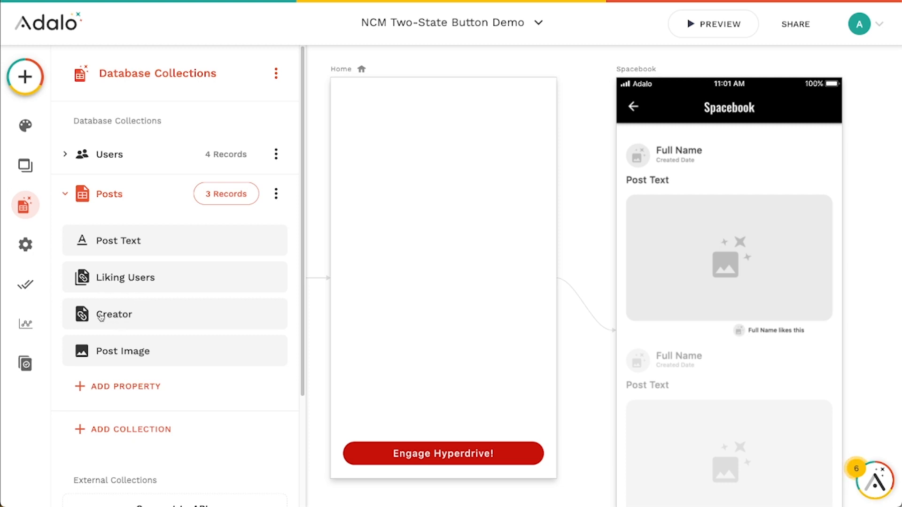
mouse_move(102, 327)
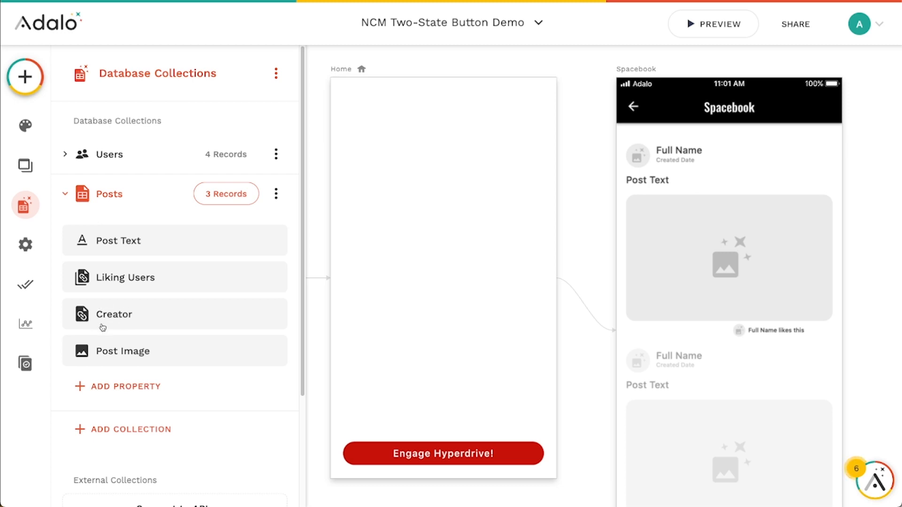
mouse_move(115, 305)
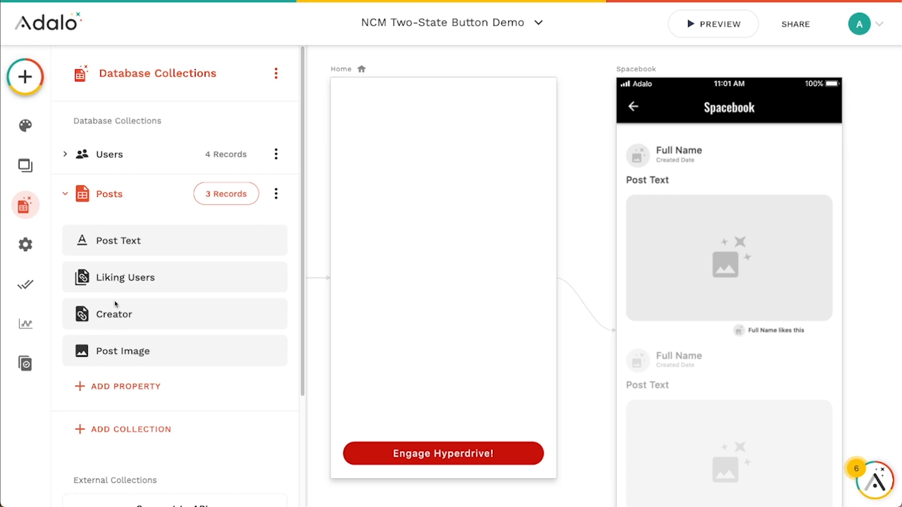
mouse_move(136, 287)
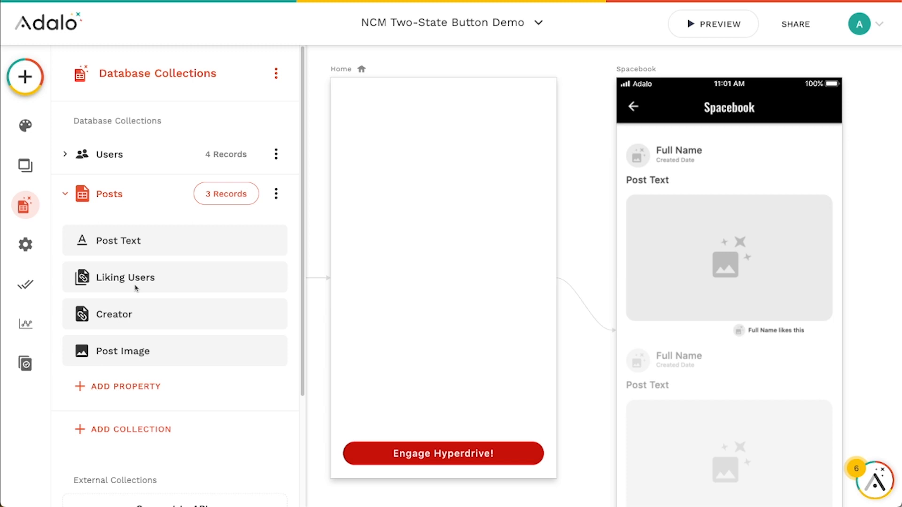
mouse_move(97, 364)
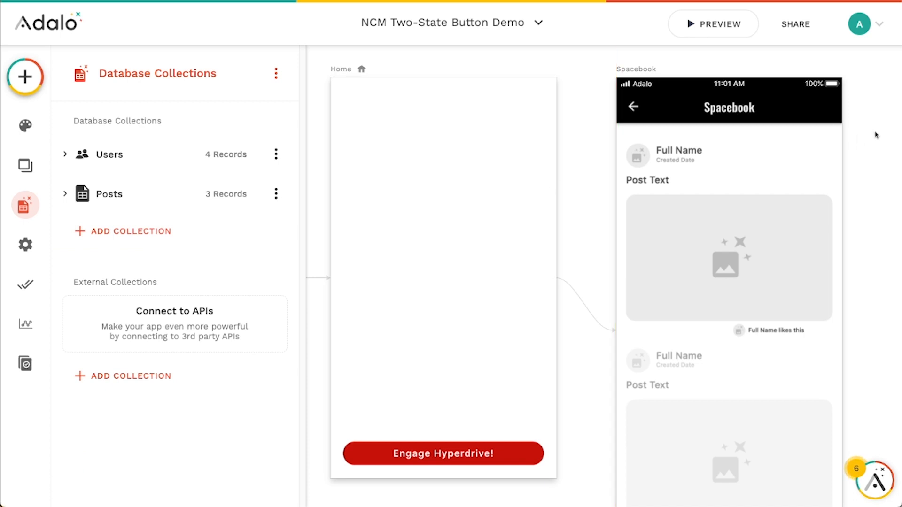
click(25, 204)
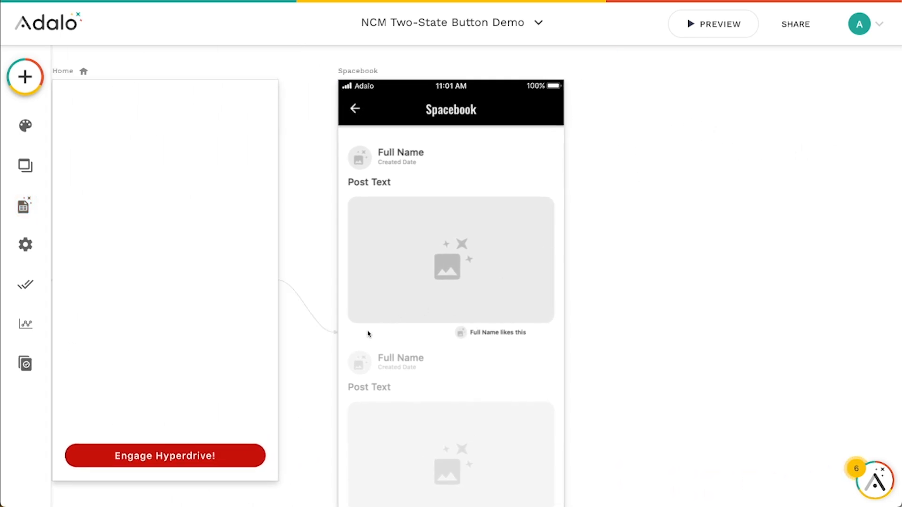
Search components for 'two' and place a Two-State Button below the Spacebook post image.
click(25, 76)
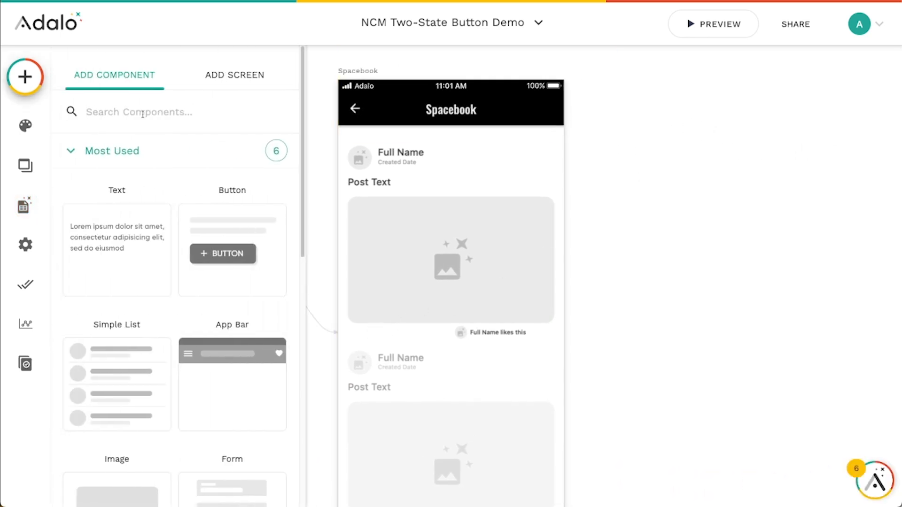
text(two)
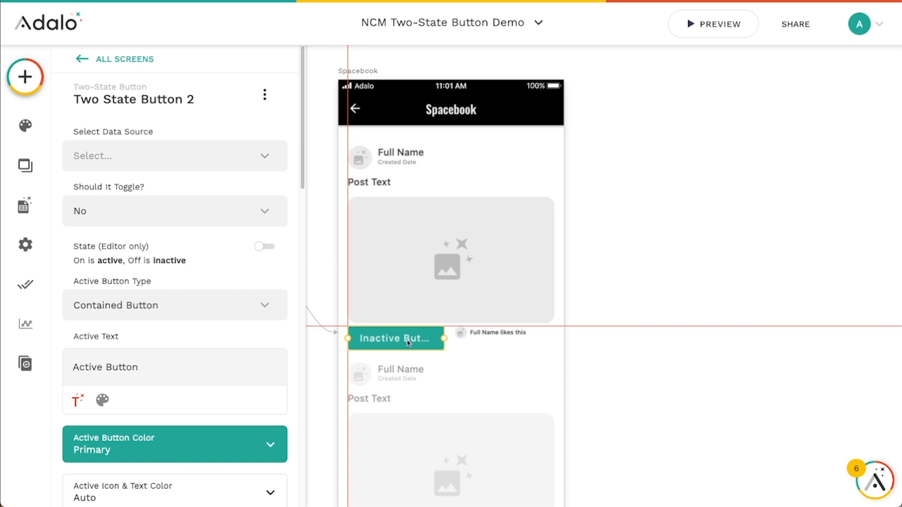
scroll(down, 3)
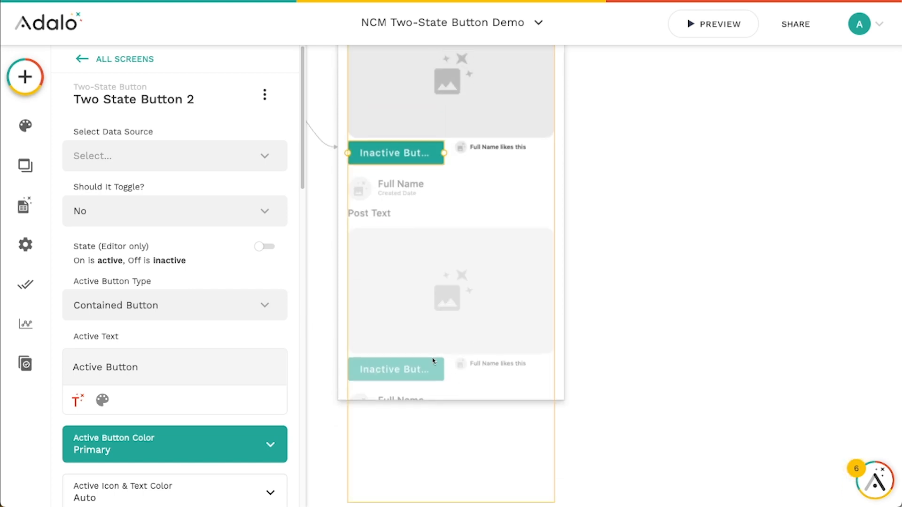
mouse_move(407, 175)
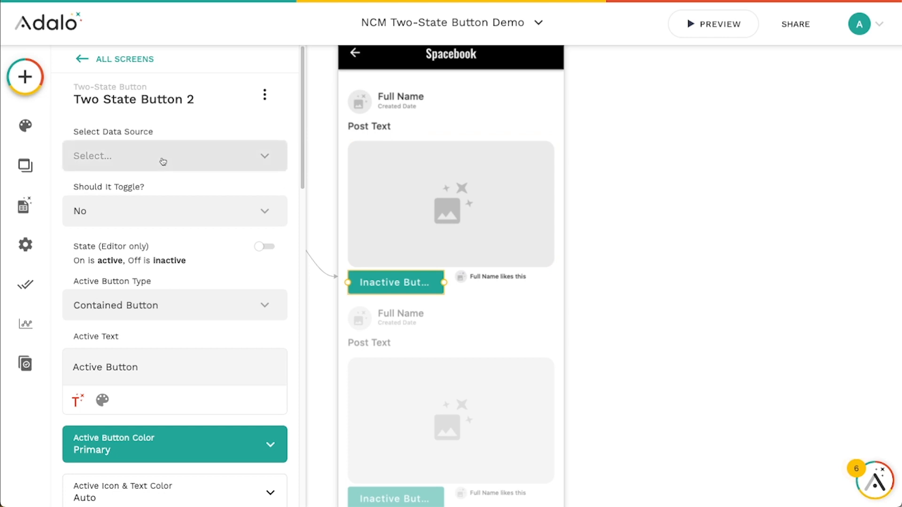
Bind Two State Button 2 to Logged In User > Liked Posts > Includes Current Post?
click(175, 156)
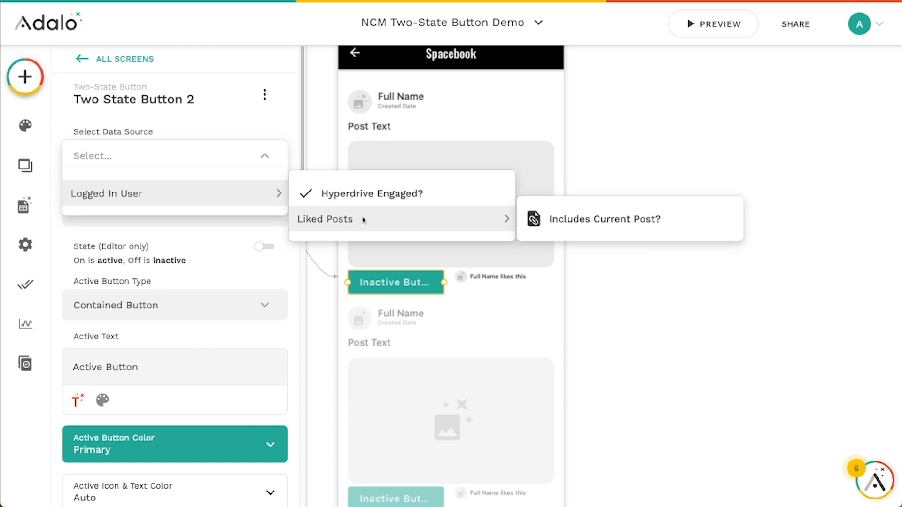
mouse_move(628, 220)
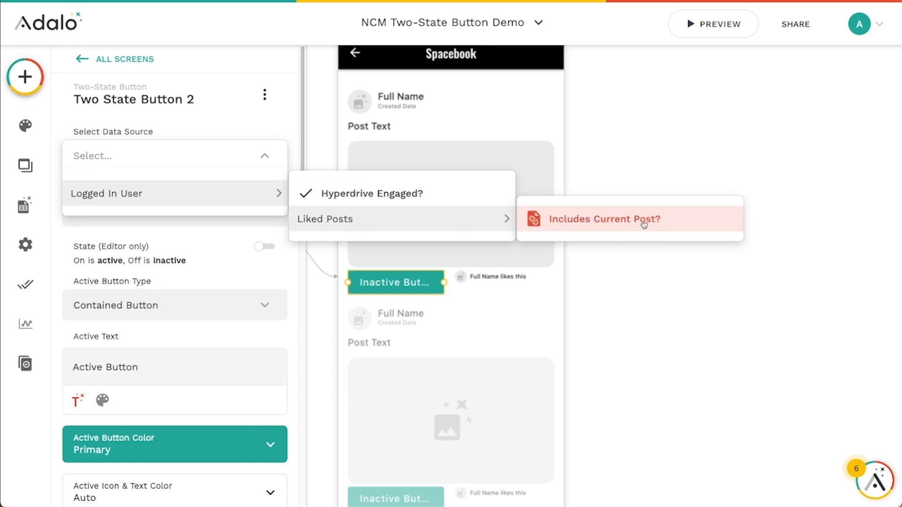
mouse_move(642, 222)
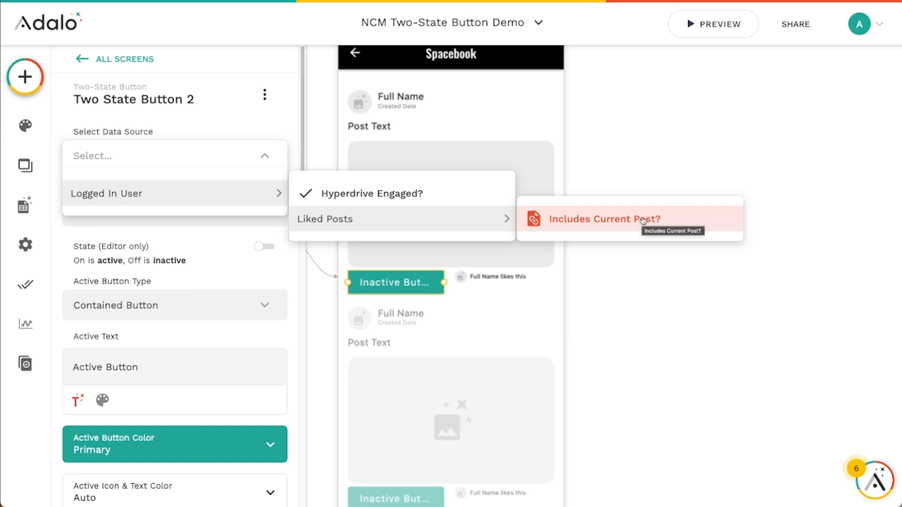
click(603, 219)
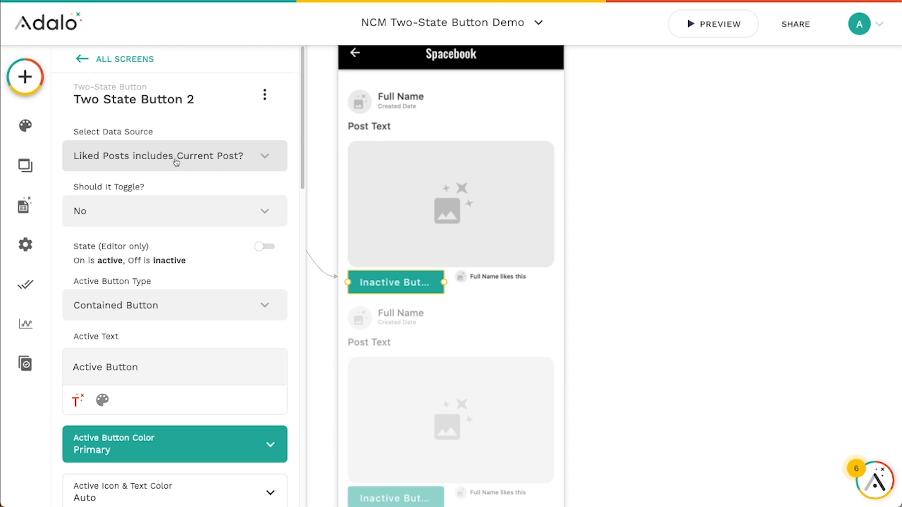
mouse_move(24, 205)
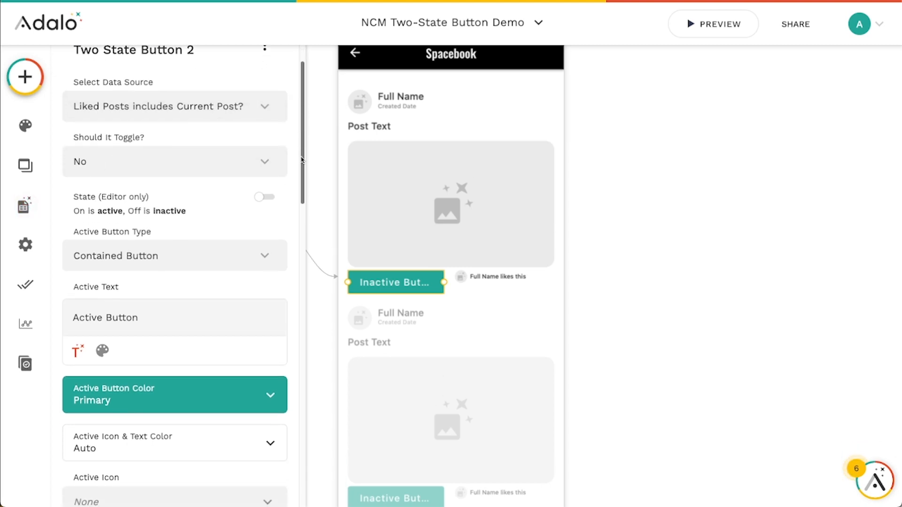
Enable toggling and make the active state a 'Liked' text button coloured #3d60d7.
click(174, 161)
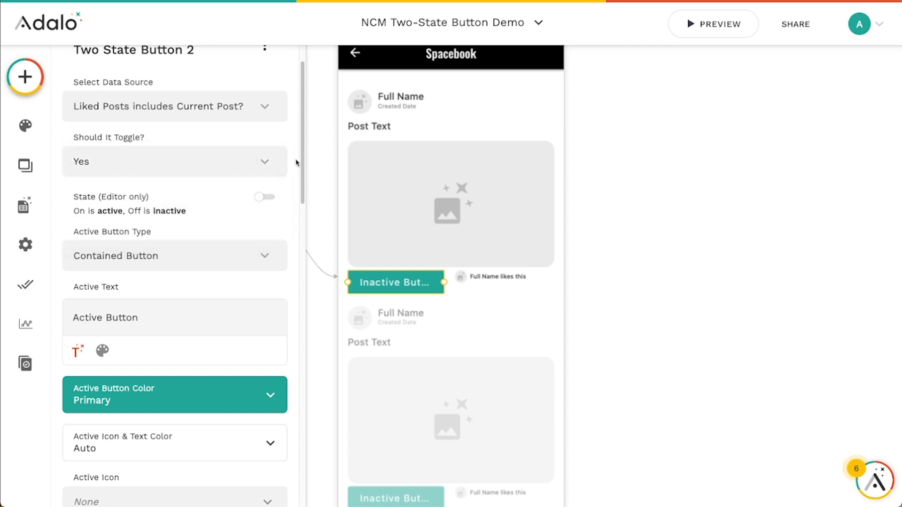
scroll(down, 3)
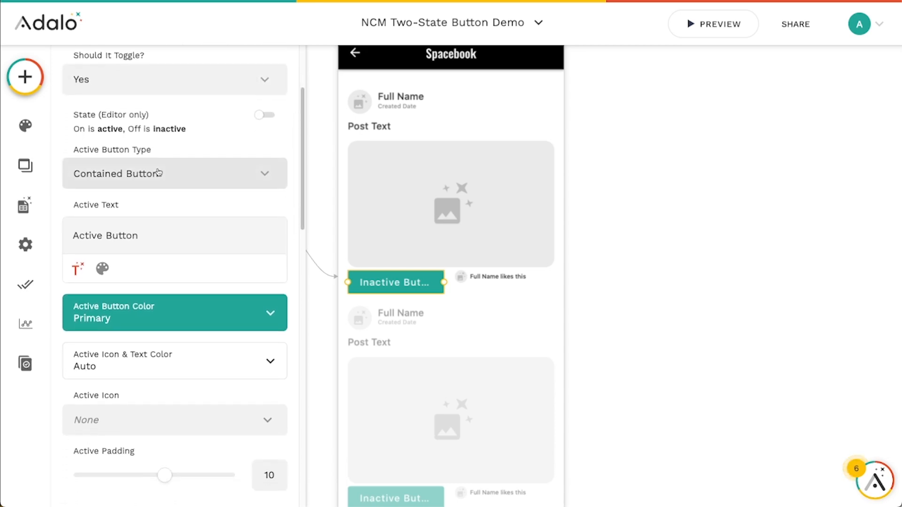
click(172, 174)
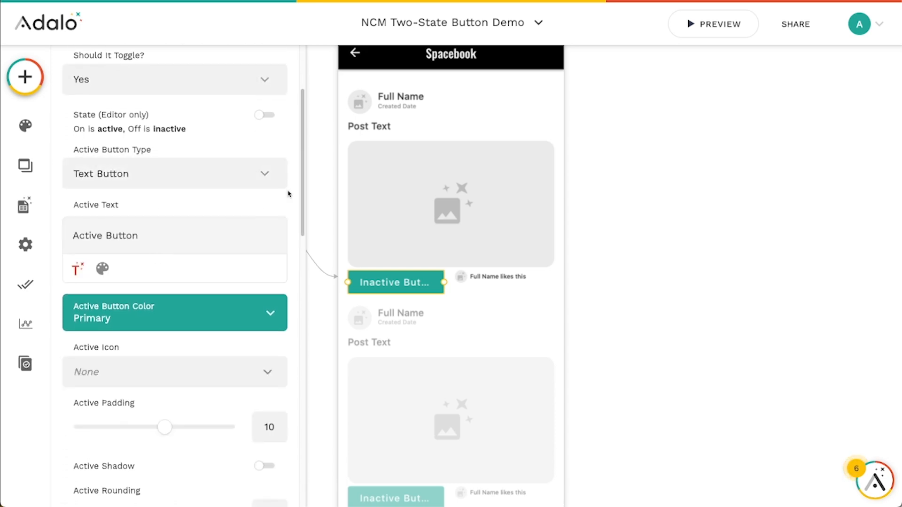
scroll(down, 3)
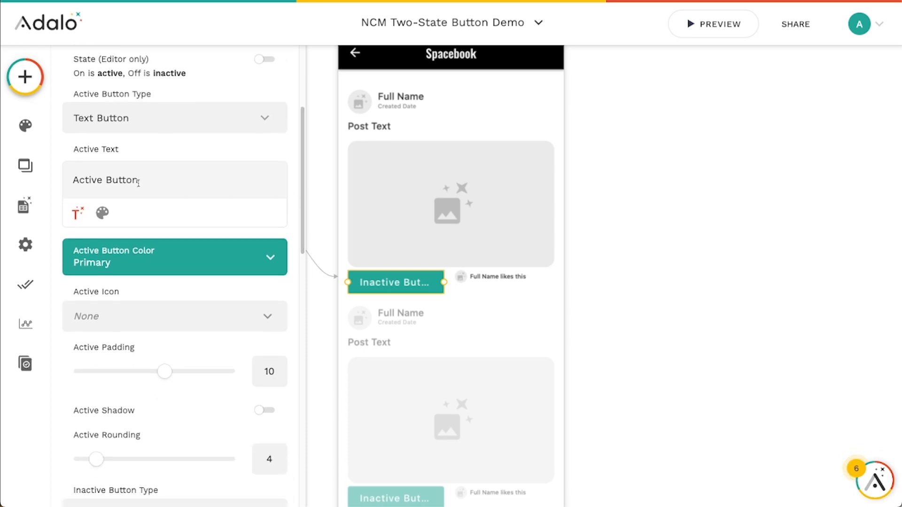
double_click(105, 179)
text(Liked)
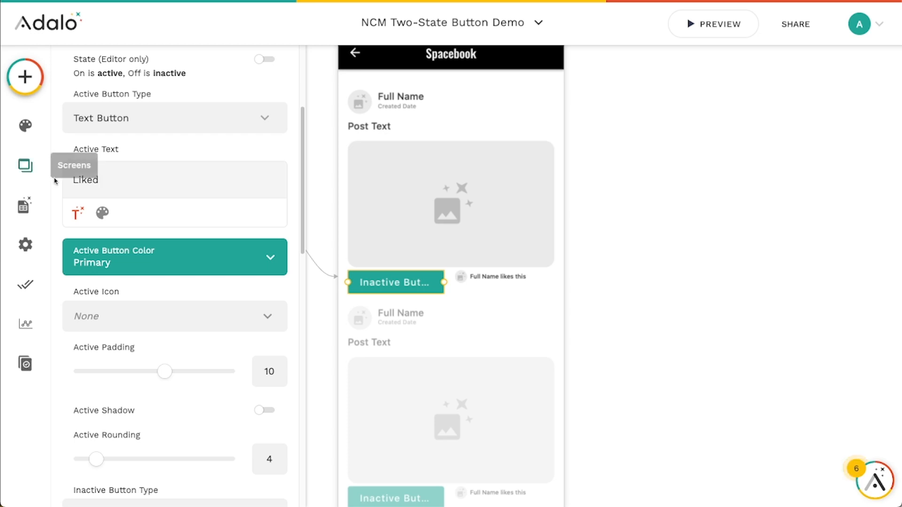
mouse_move(194, 263)
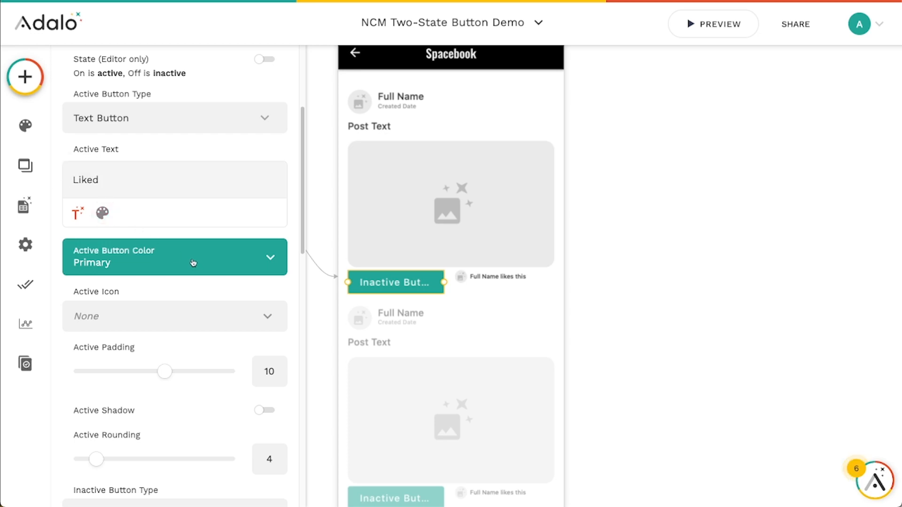
click(174, 257)
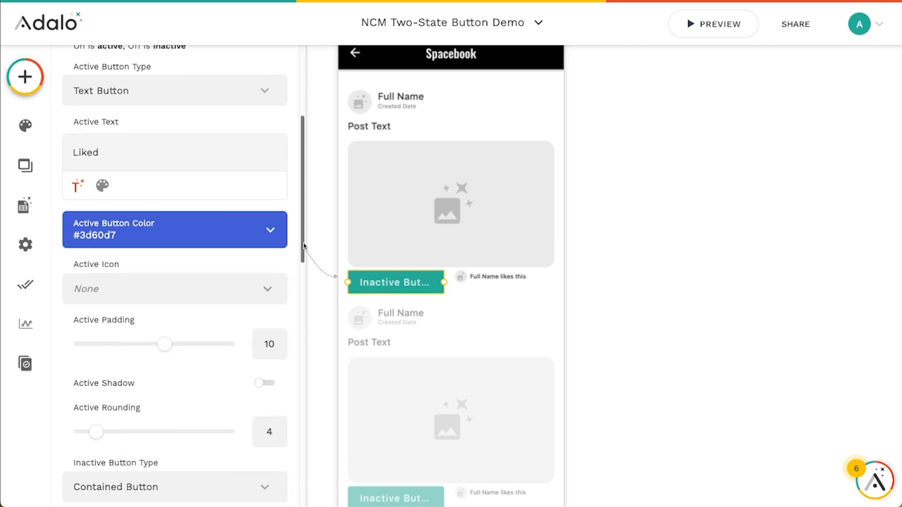
scroll(down, 3)
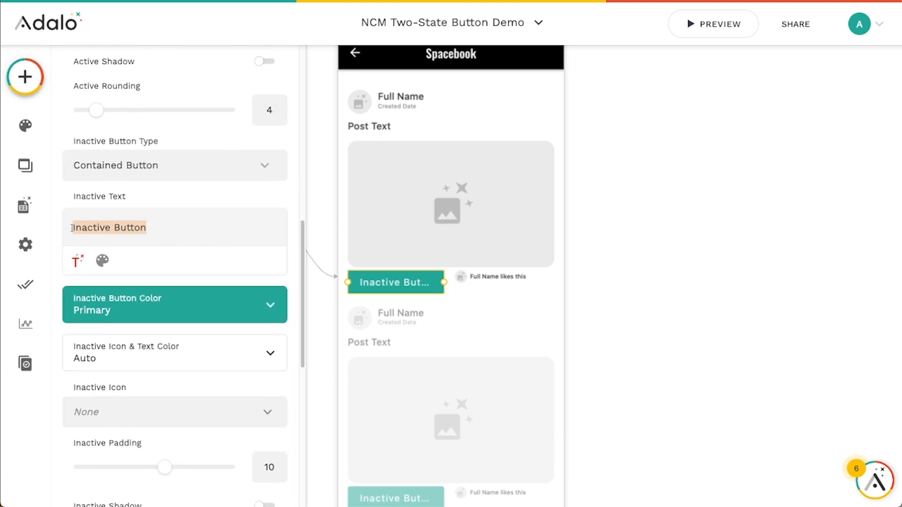
Make the inactive state a gray #9e9e9e 'Like' text button with padding 4.
text(Like)
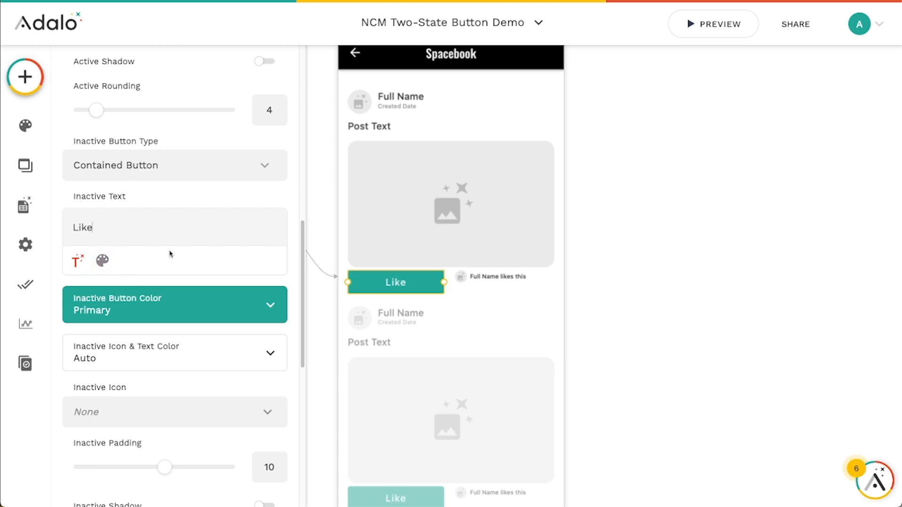
click(174, 304)
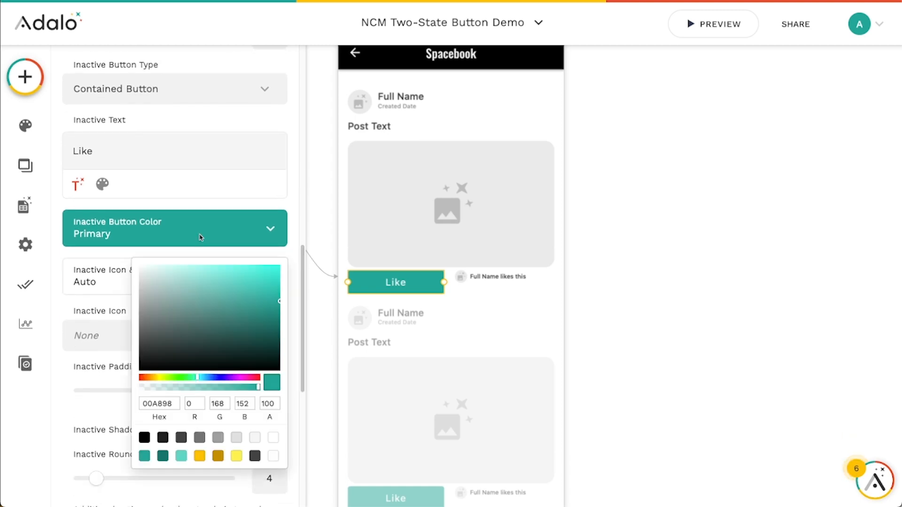
click(217, 438)
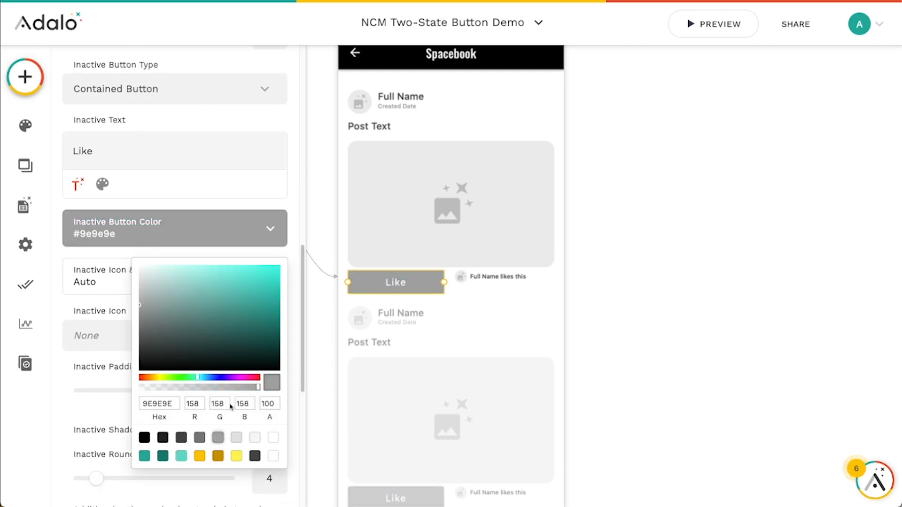
click(174, 92)
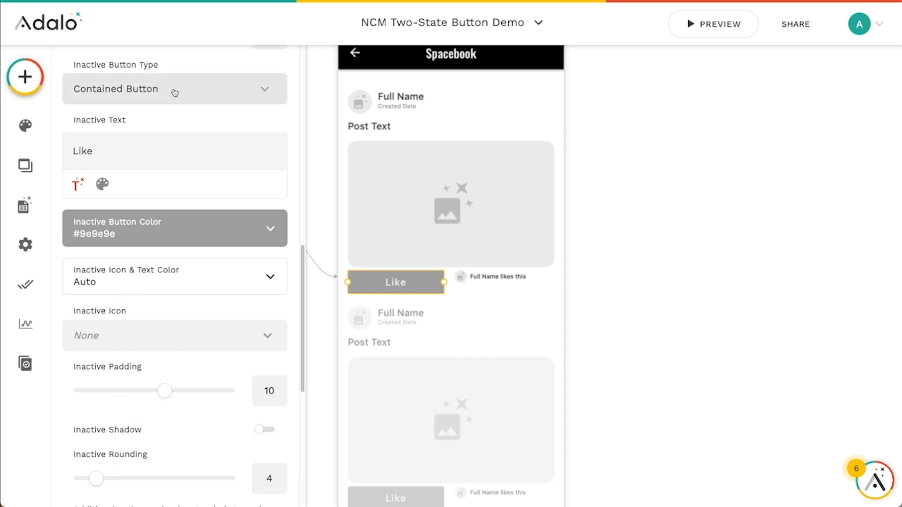
click(173, 89)
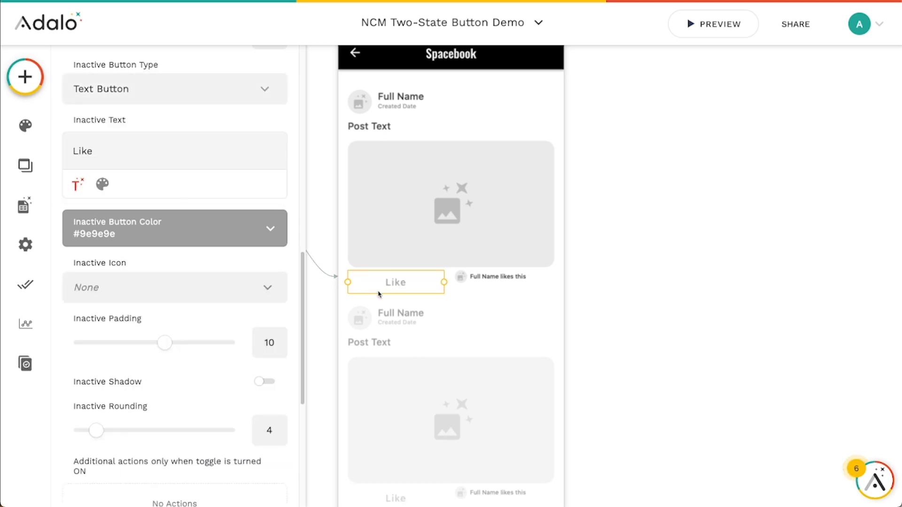
mouse_move(165, 343)
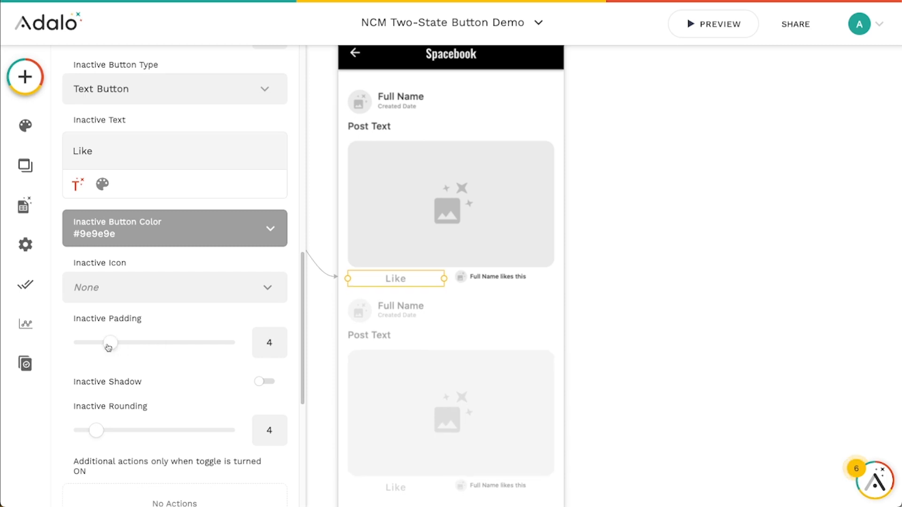
scroll(up, 3)
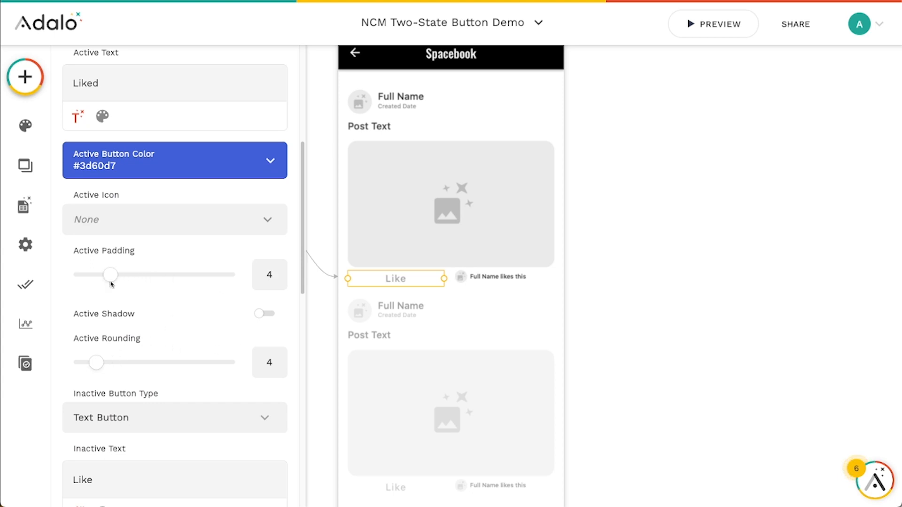
scroll(up, 3)
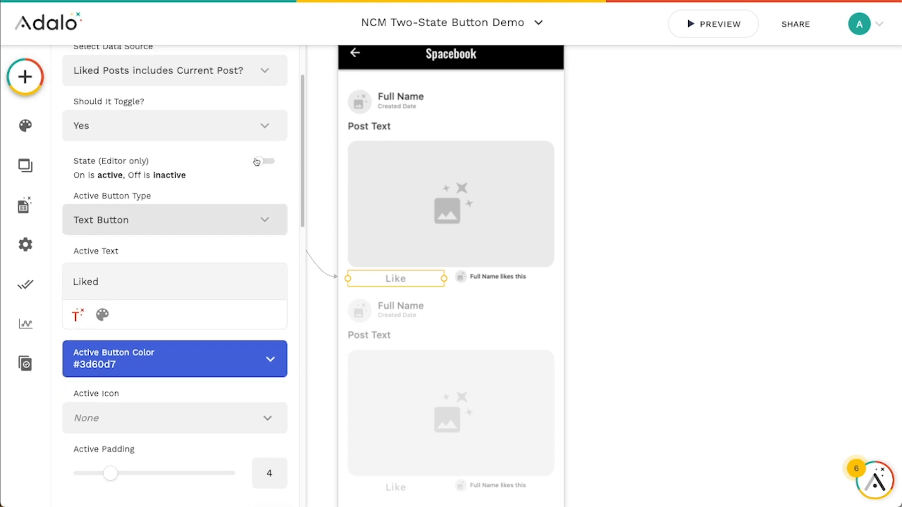
click(263, 161)
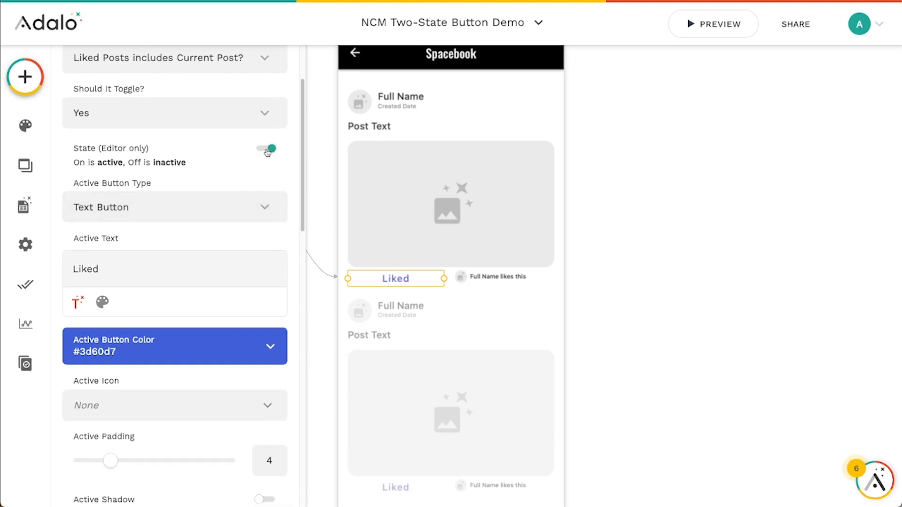
click(265, 149)
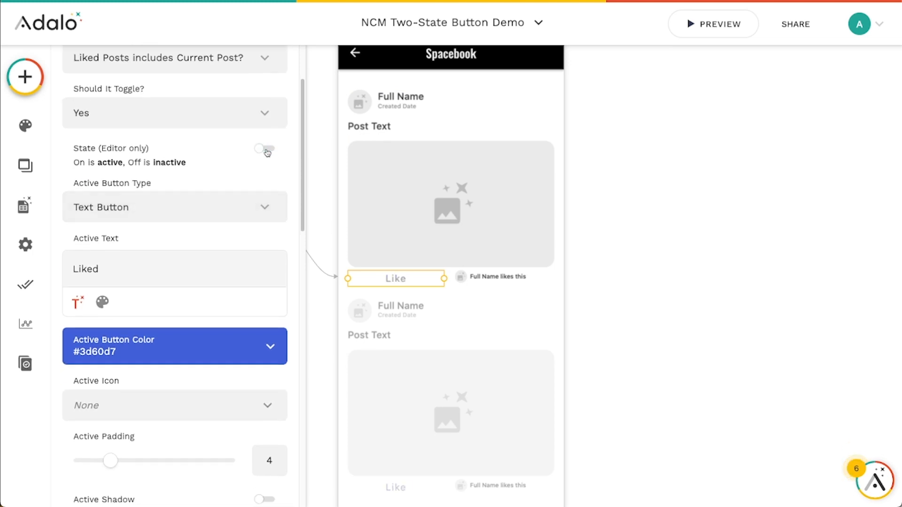
click(264, 148)
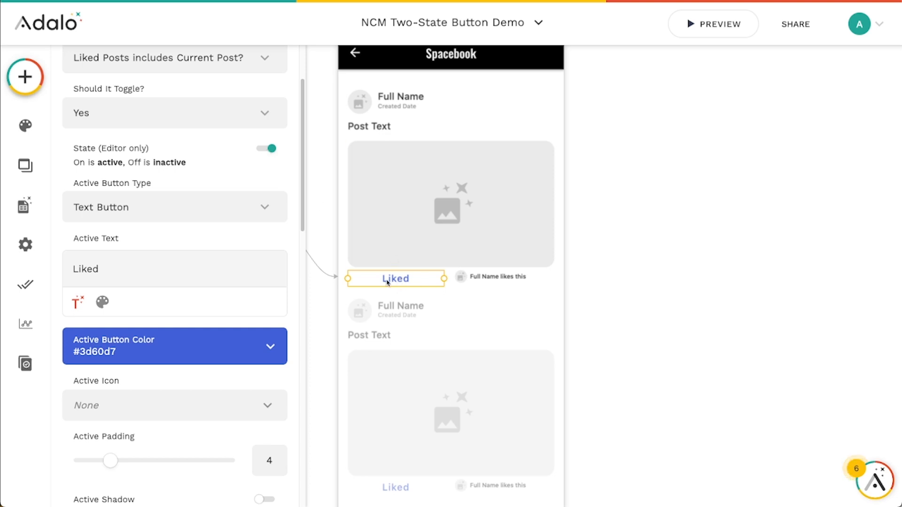
click(265, 148)
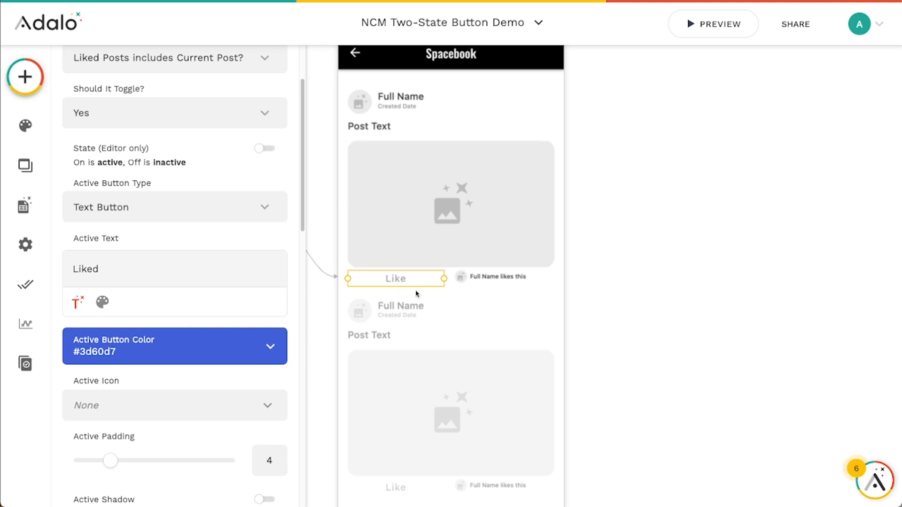
scroll(down, 3)
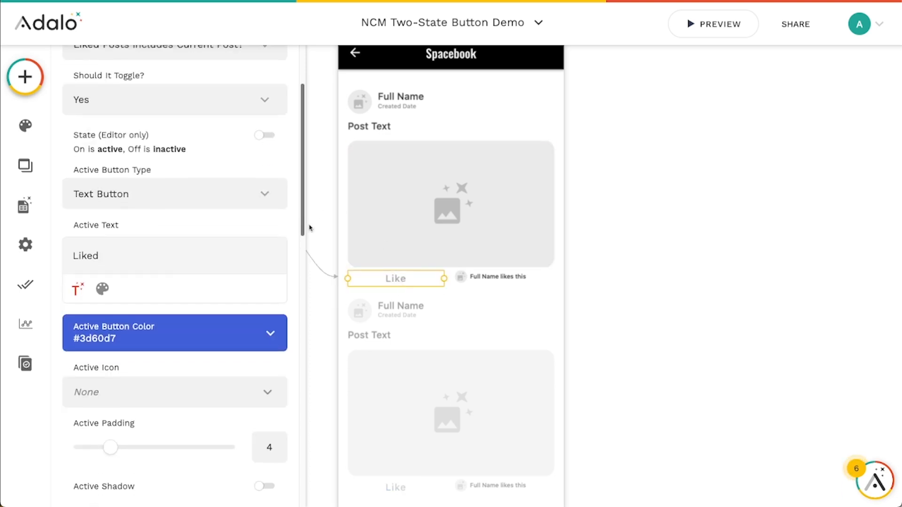
click(712, 23)
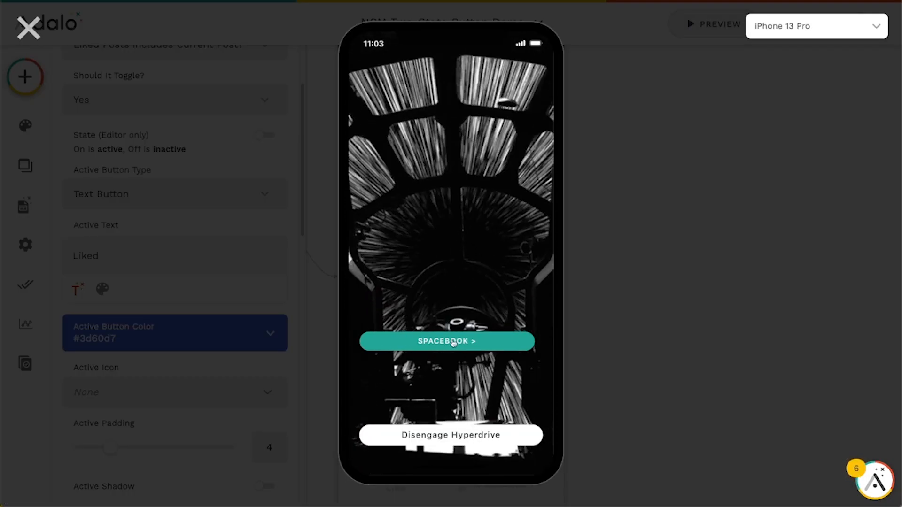
click(446, 341)
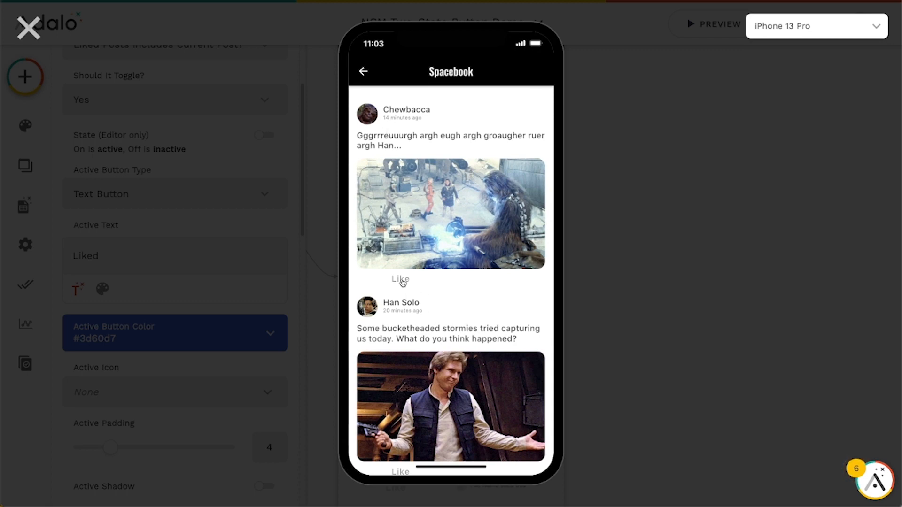
click(400, 279)
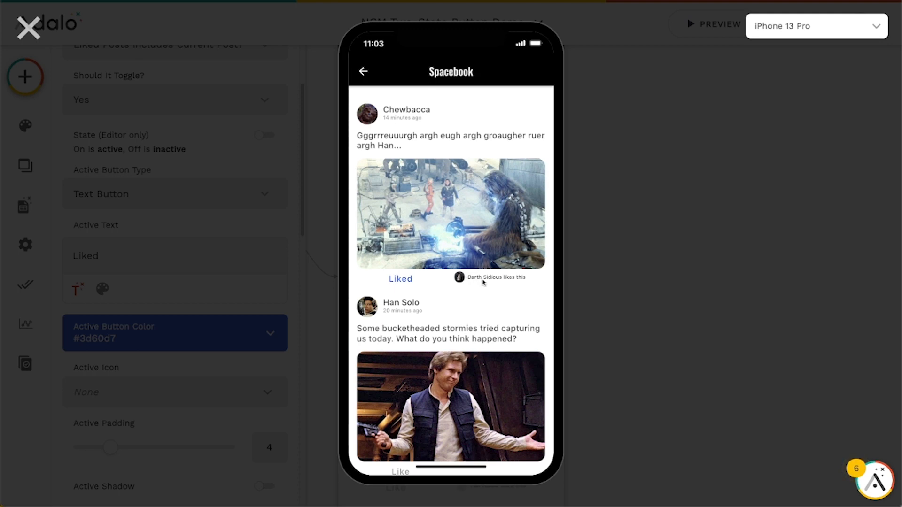
mouse_move(485, 288)
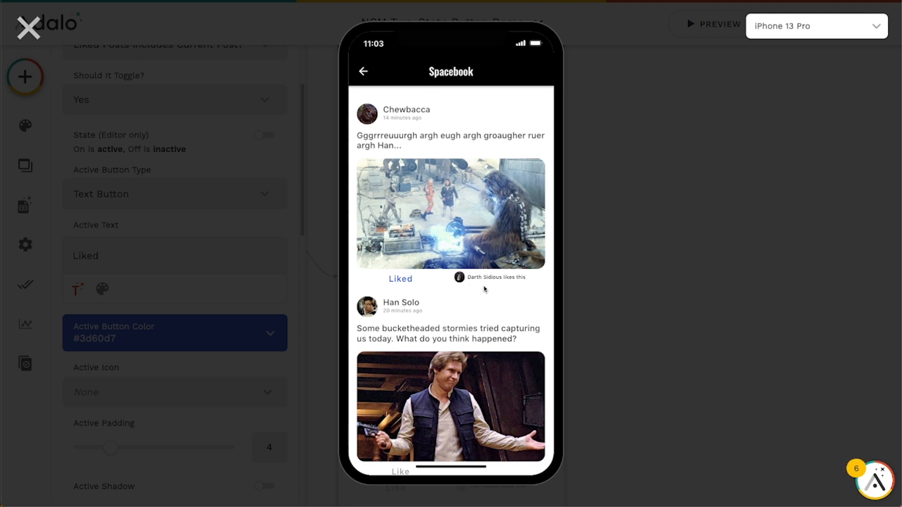
mouse_move(485, 287)
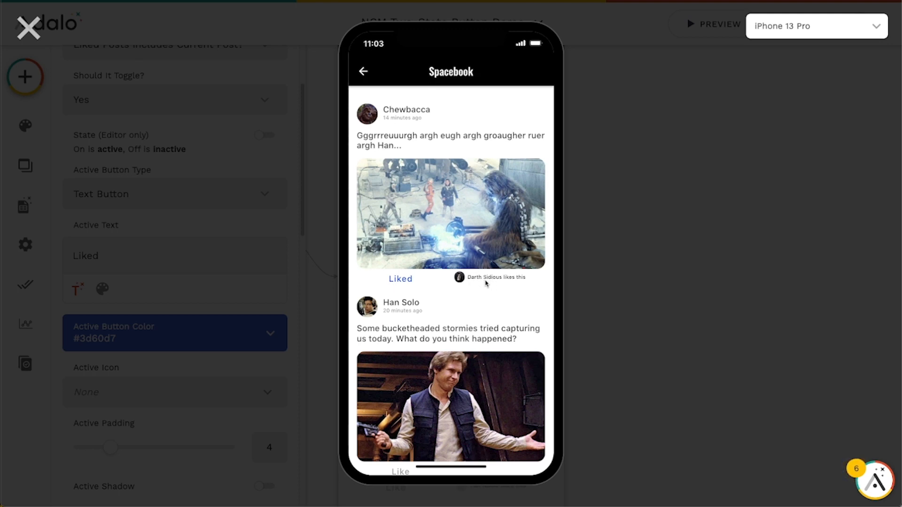
mouse_move(484, 283)
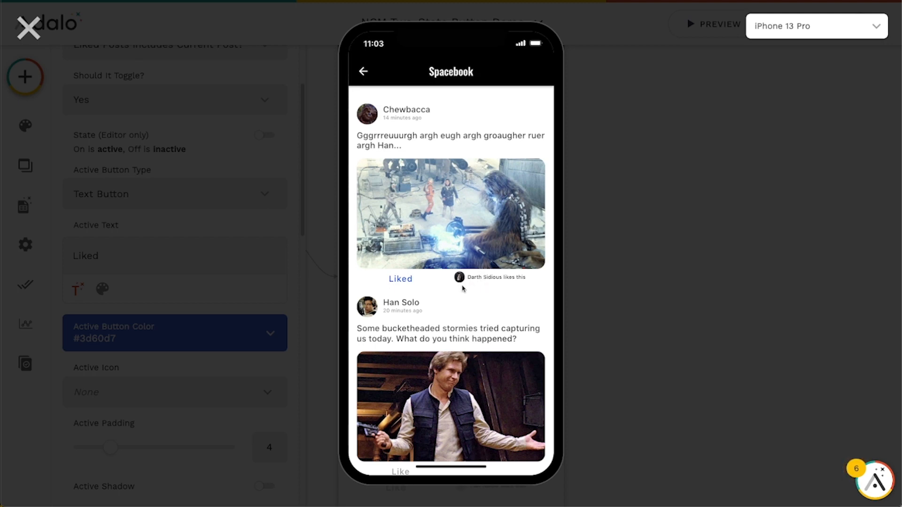
mouse_move(462, 283)
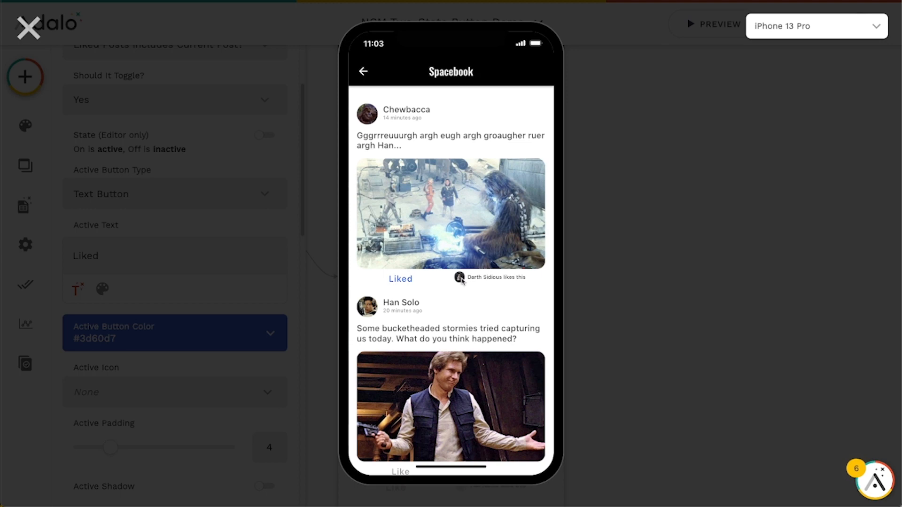
click(401, 279)
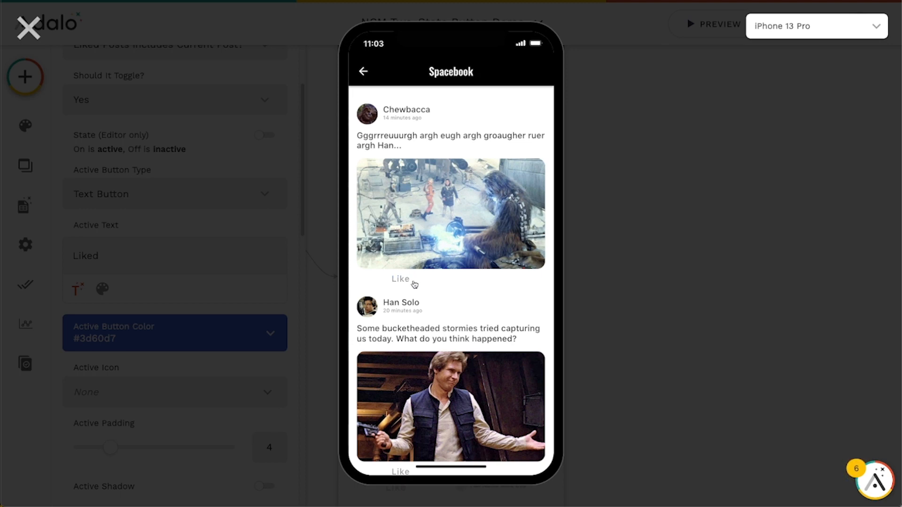
scroll(down, 3)
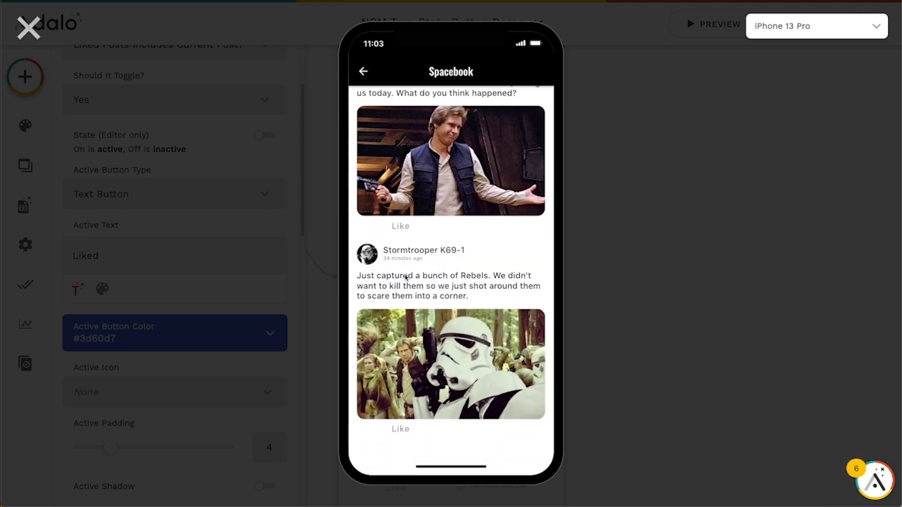
click(400, 428)
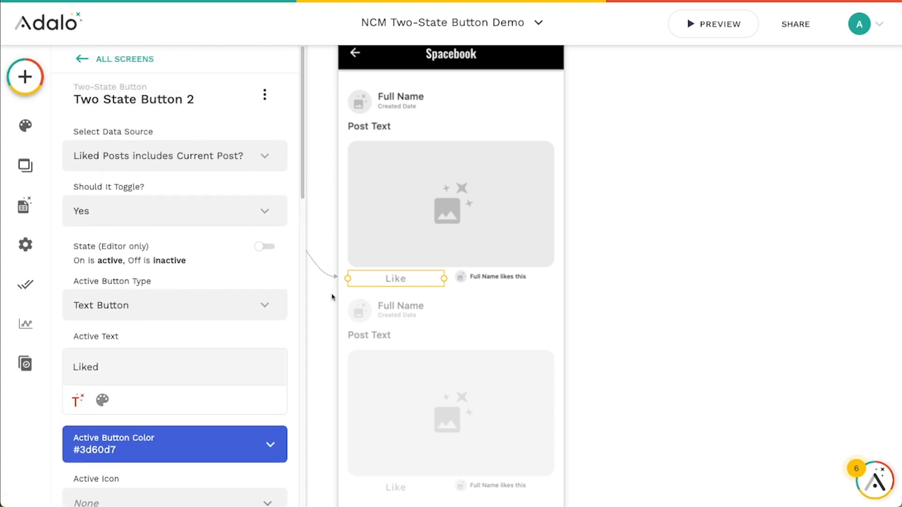
click(503, 277)
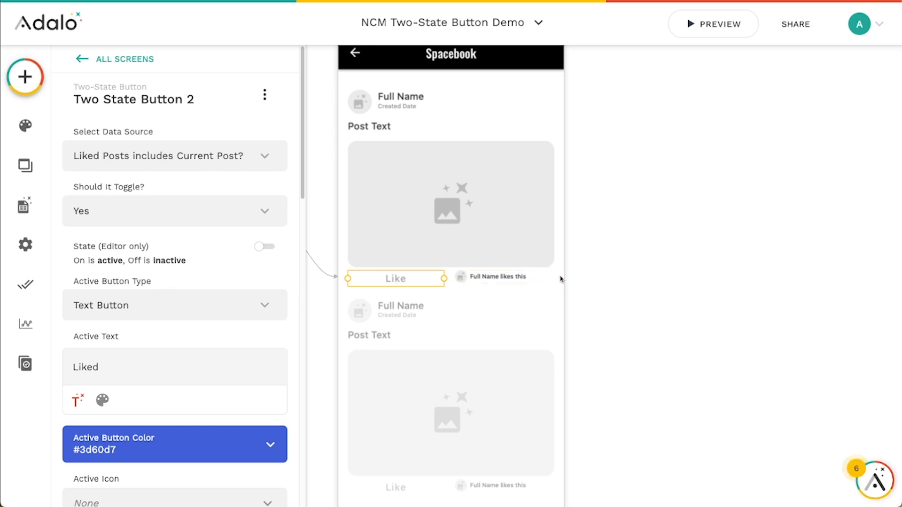
mouse_move(244, 156)
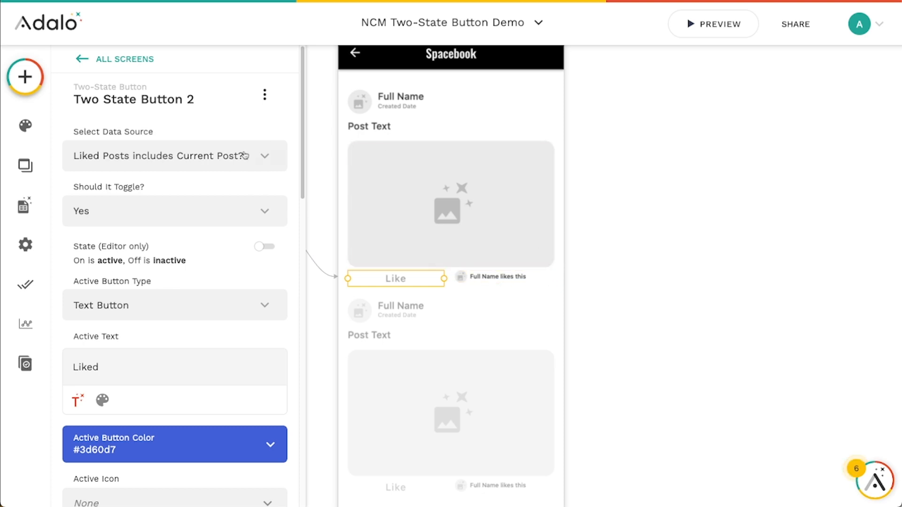
mouse_move(25, 205)
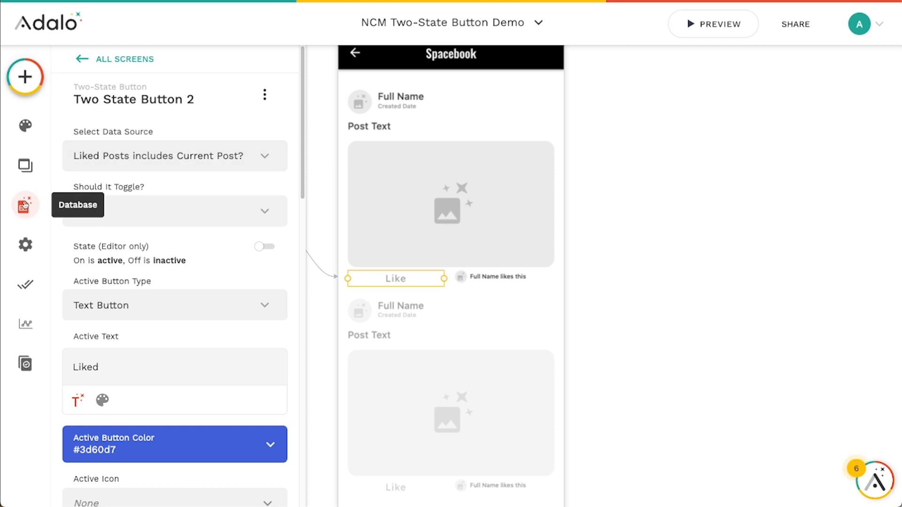
Open the Database panel and scroll to the Users collection's Liked Posts property.
click(25, 205)
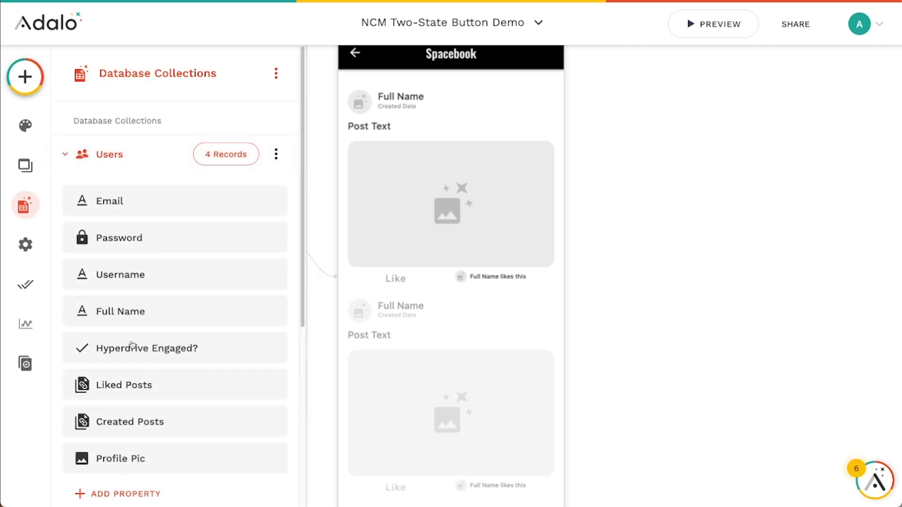
scroll(down, 3)
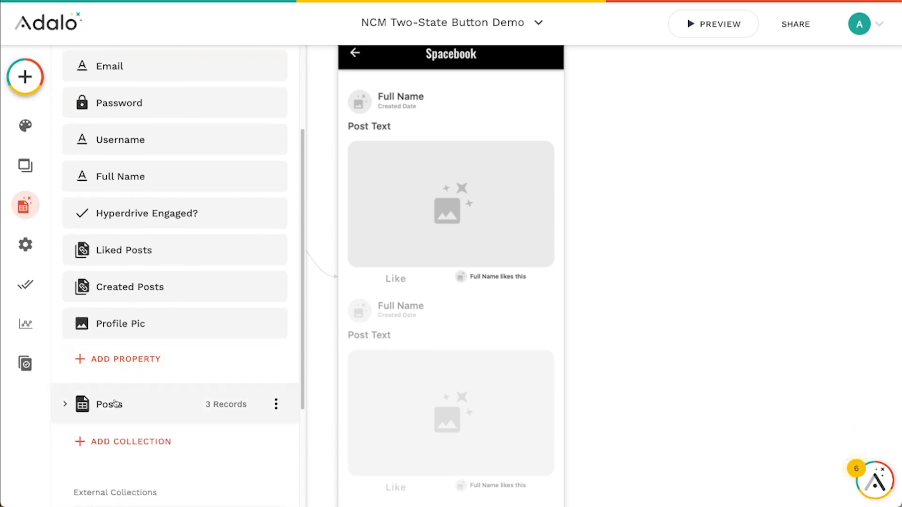
mouse_move(160, 257)
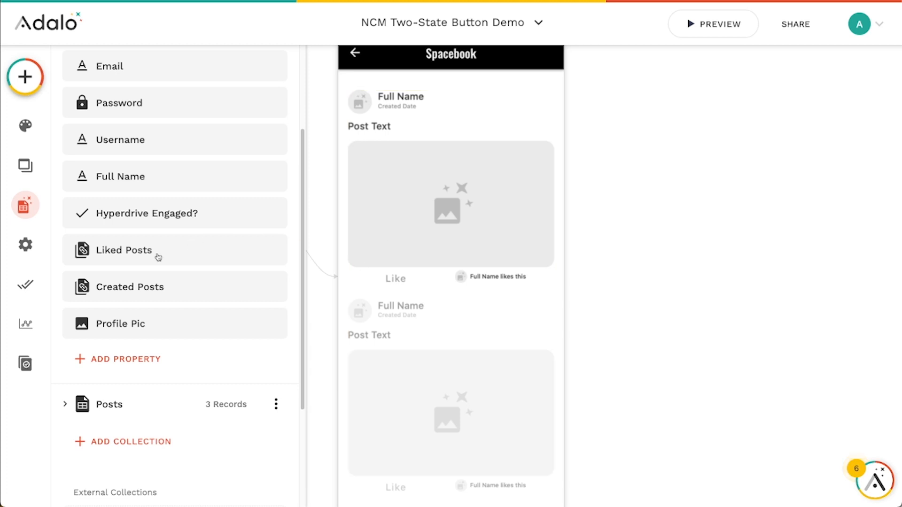
mouse_move(138, 257)
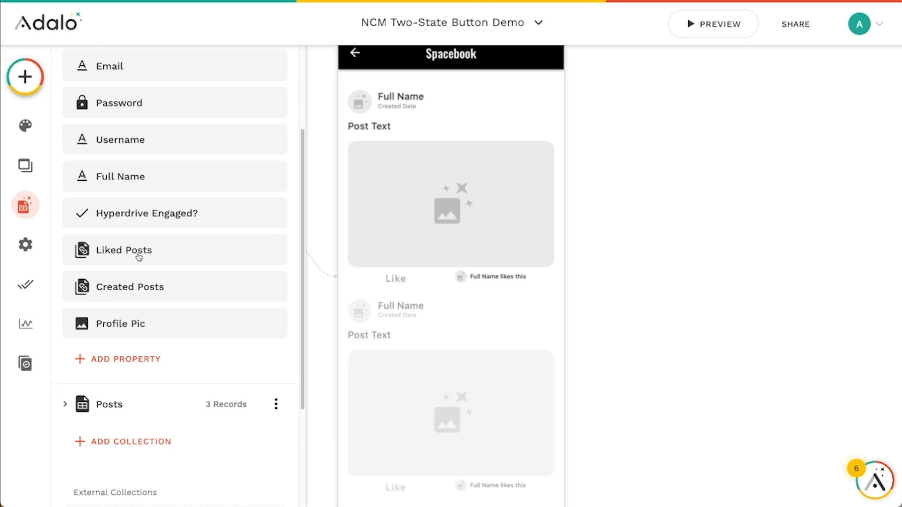
mouse_move(144, 259)
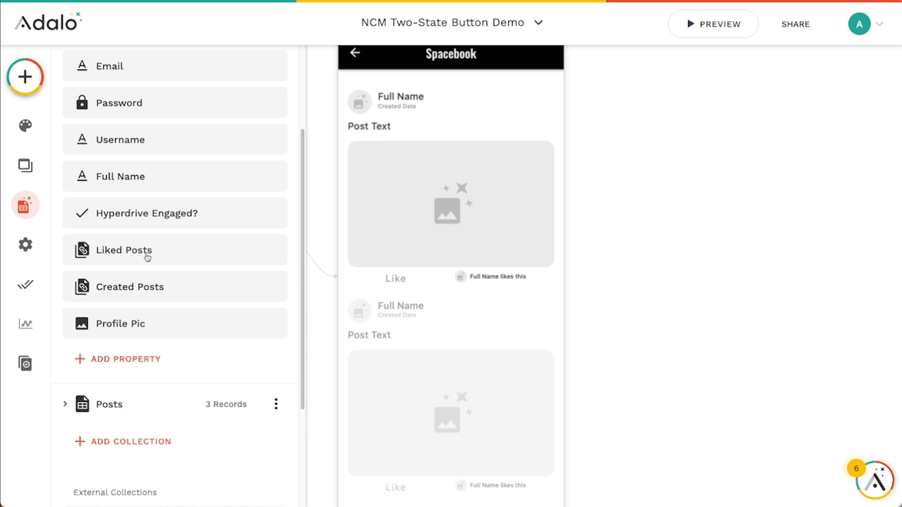
mouse_move(321, 202)
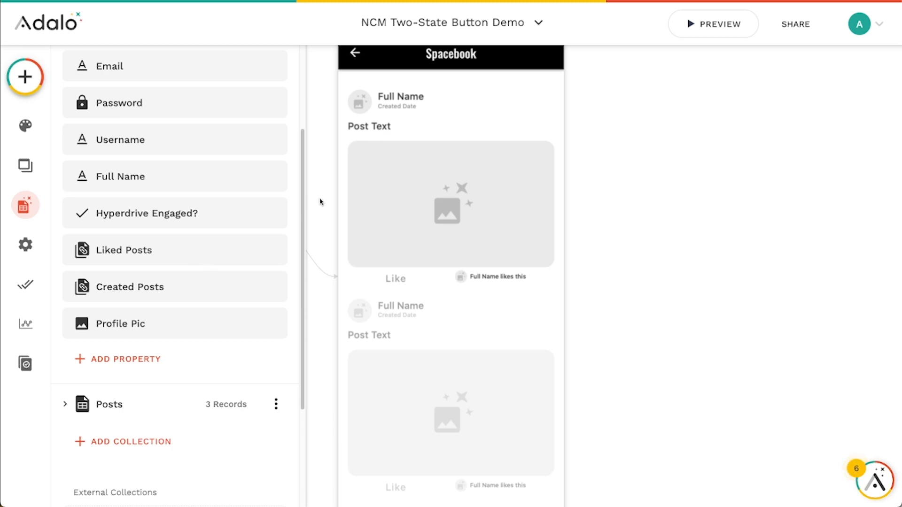